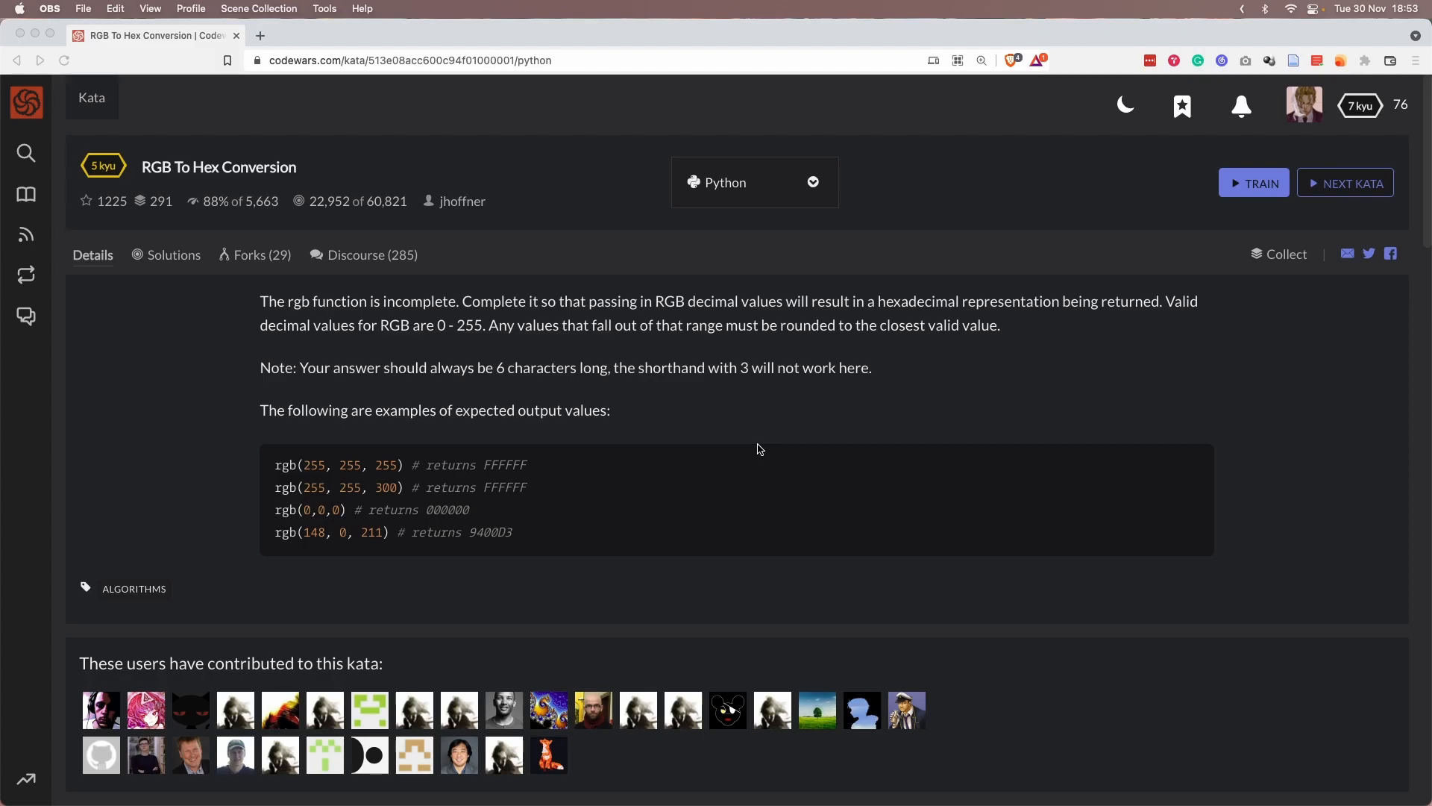
mouse_move(608, 428)
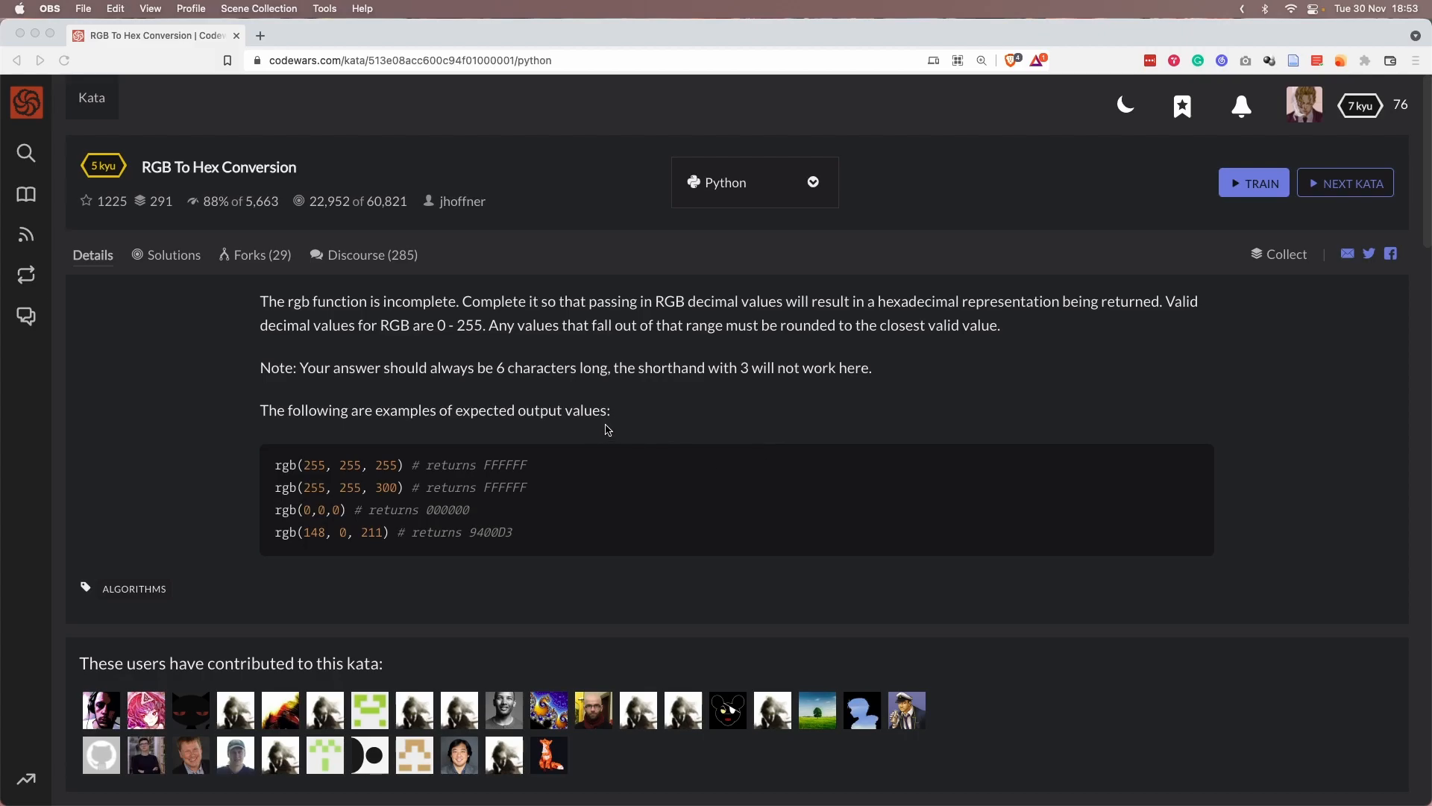
mouse_move(611, 429)
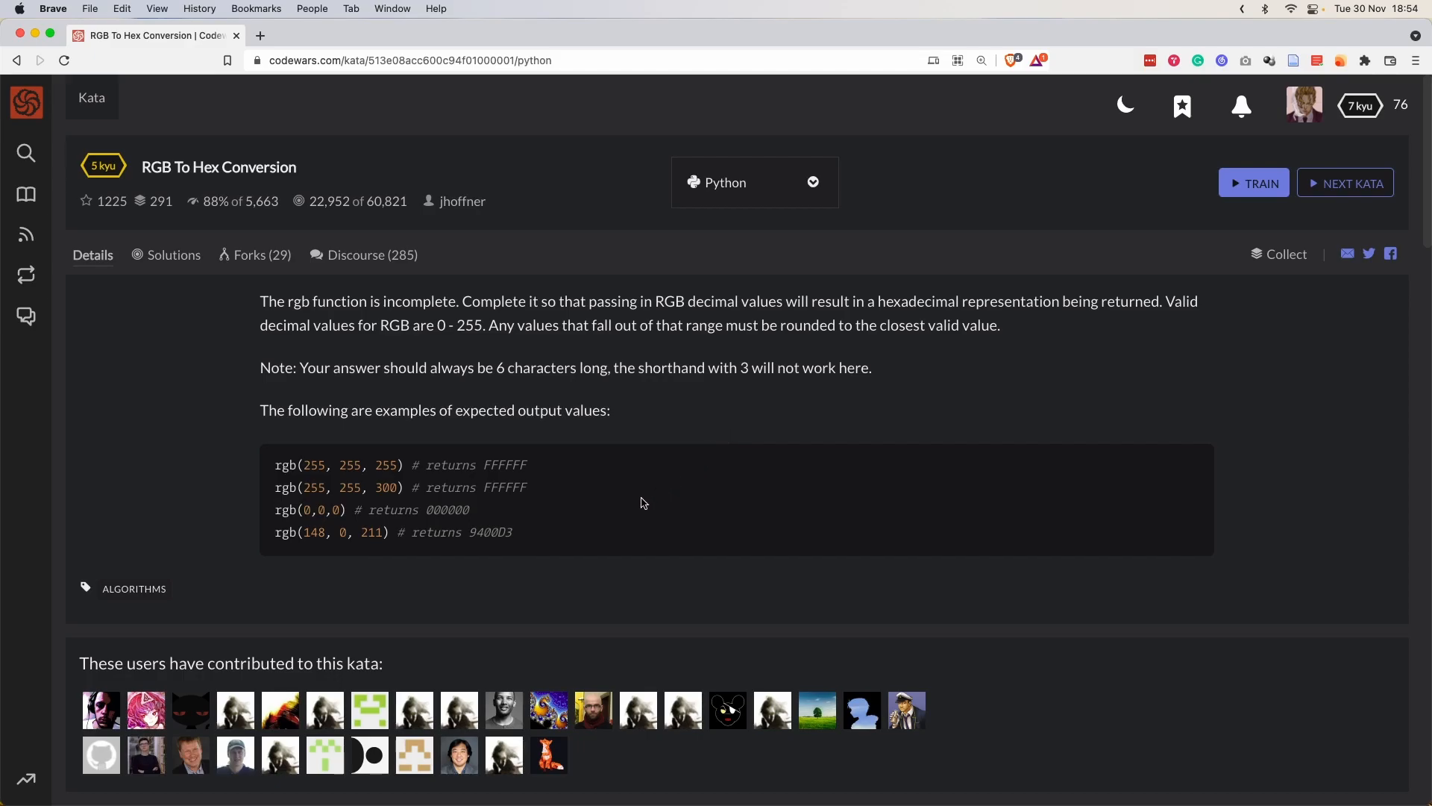
Highlight the out-of-range value 300 and the rounding rule in the kata instructions
double_click(285, 465)
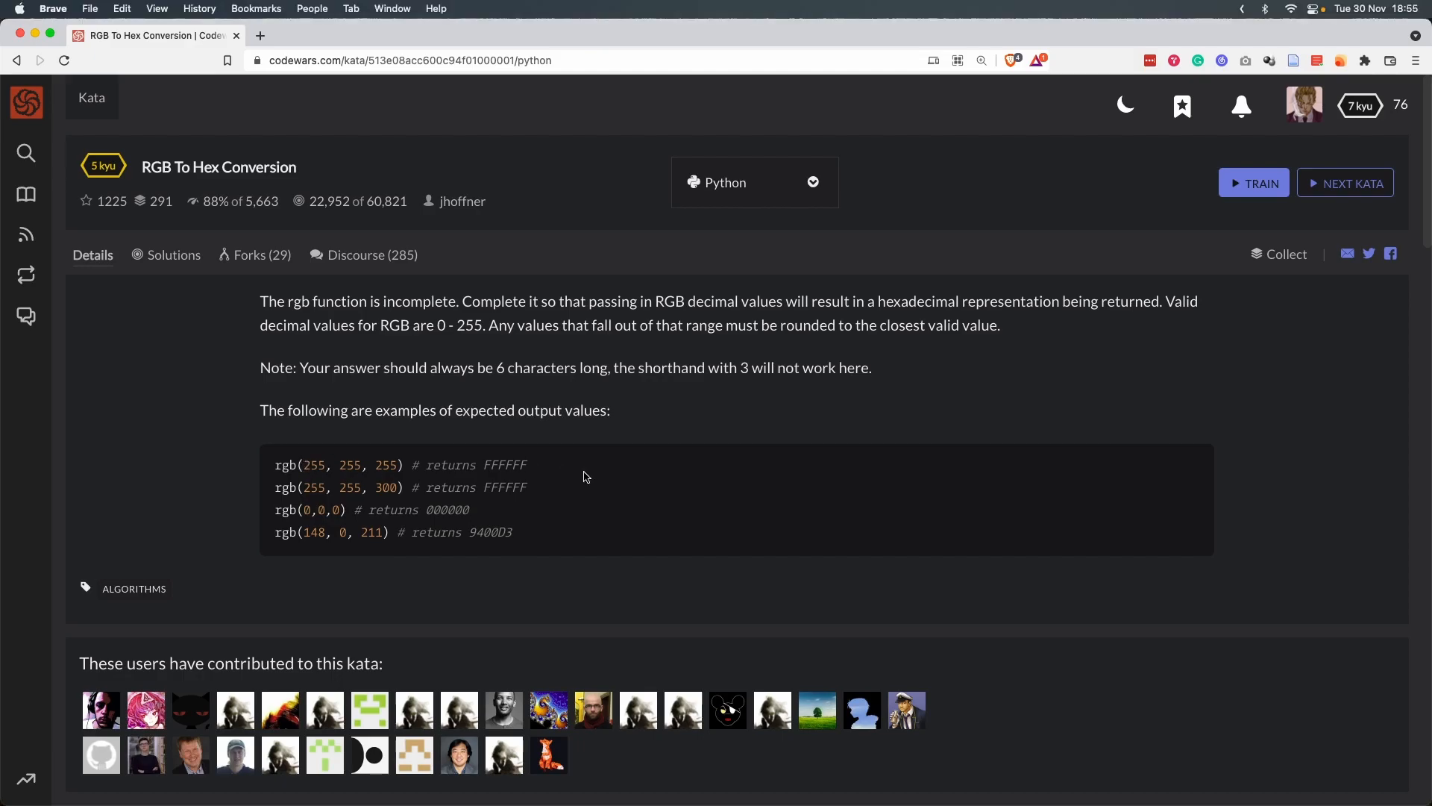
mouse_move(386, 489)
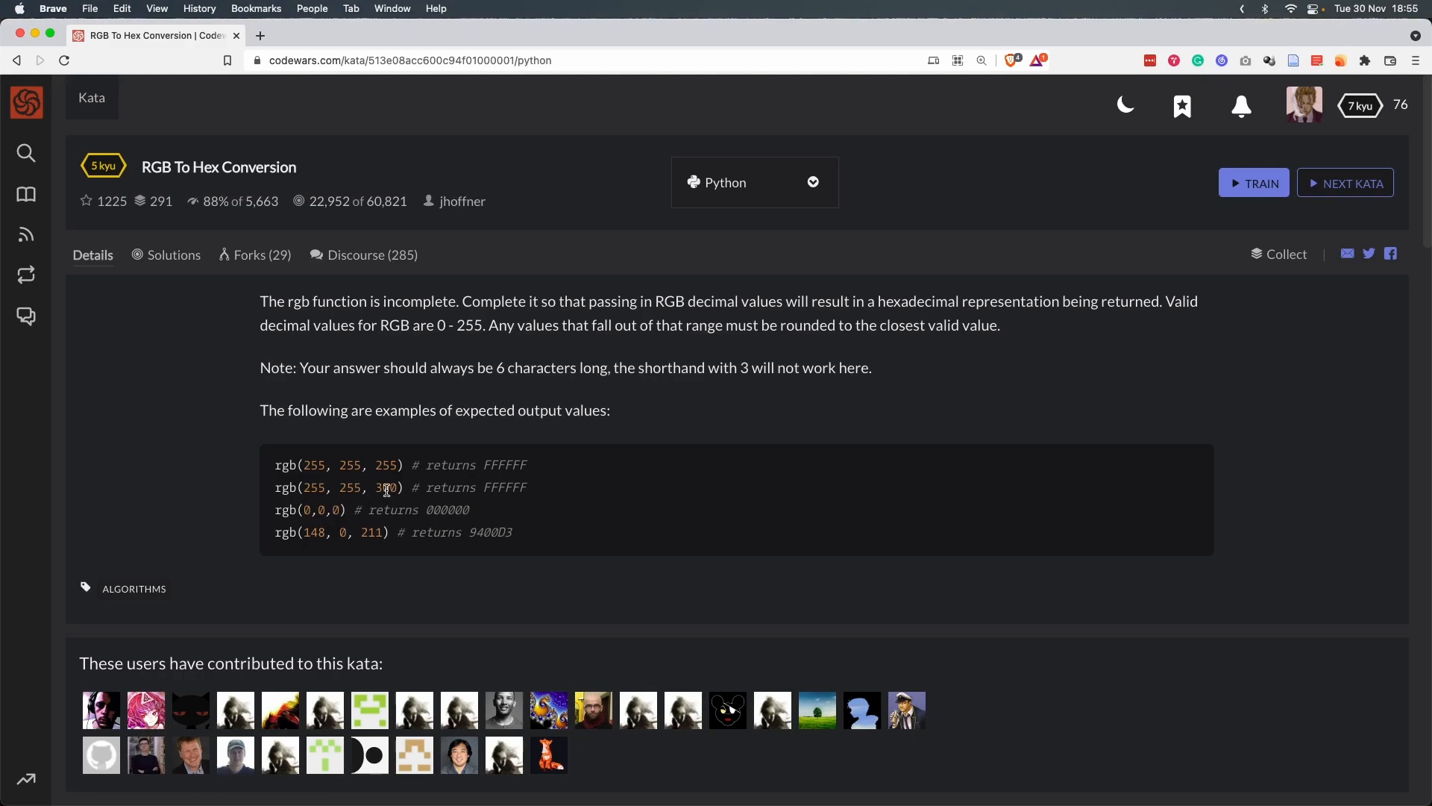
double_click(385, 487)
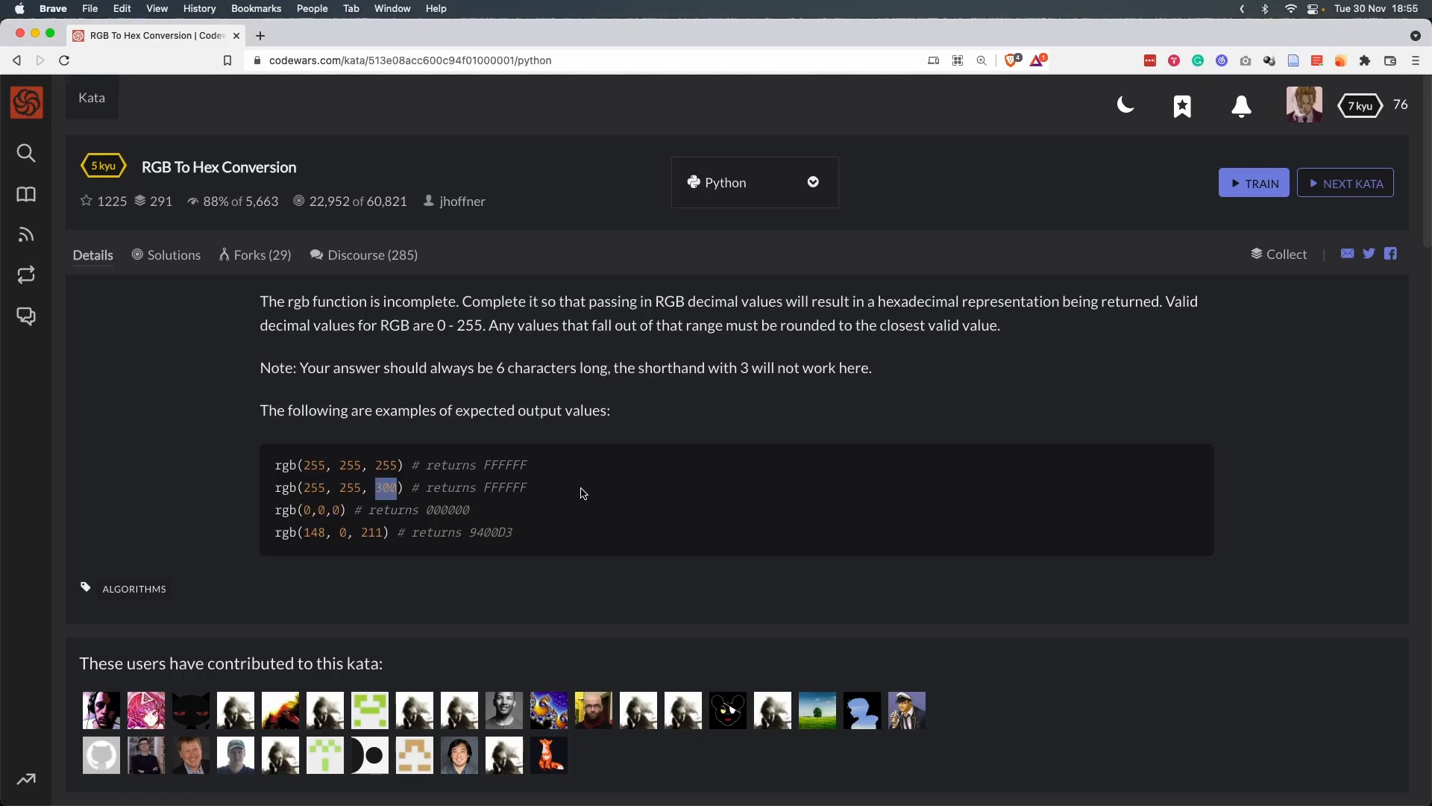
left_click_drag(492, 325, 1000, 324)
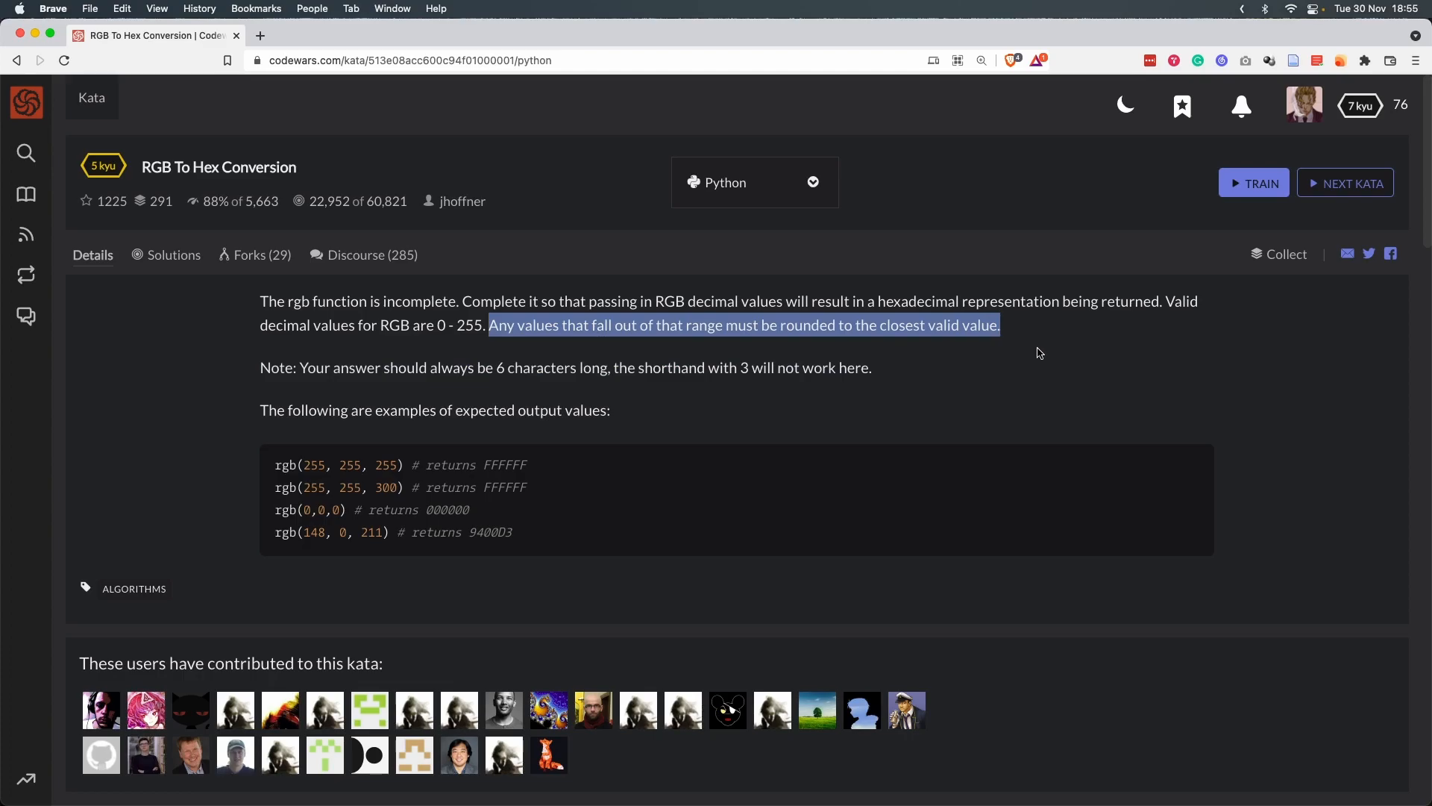
mouse_move(640, 515)
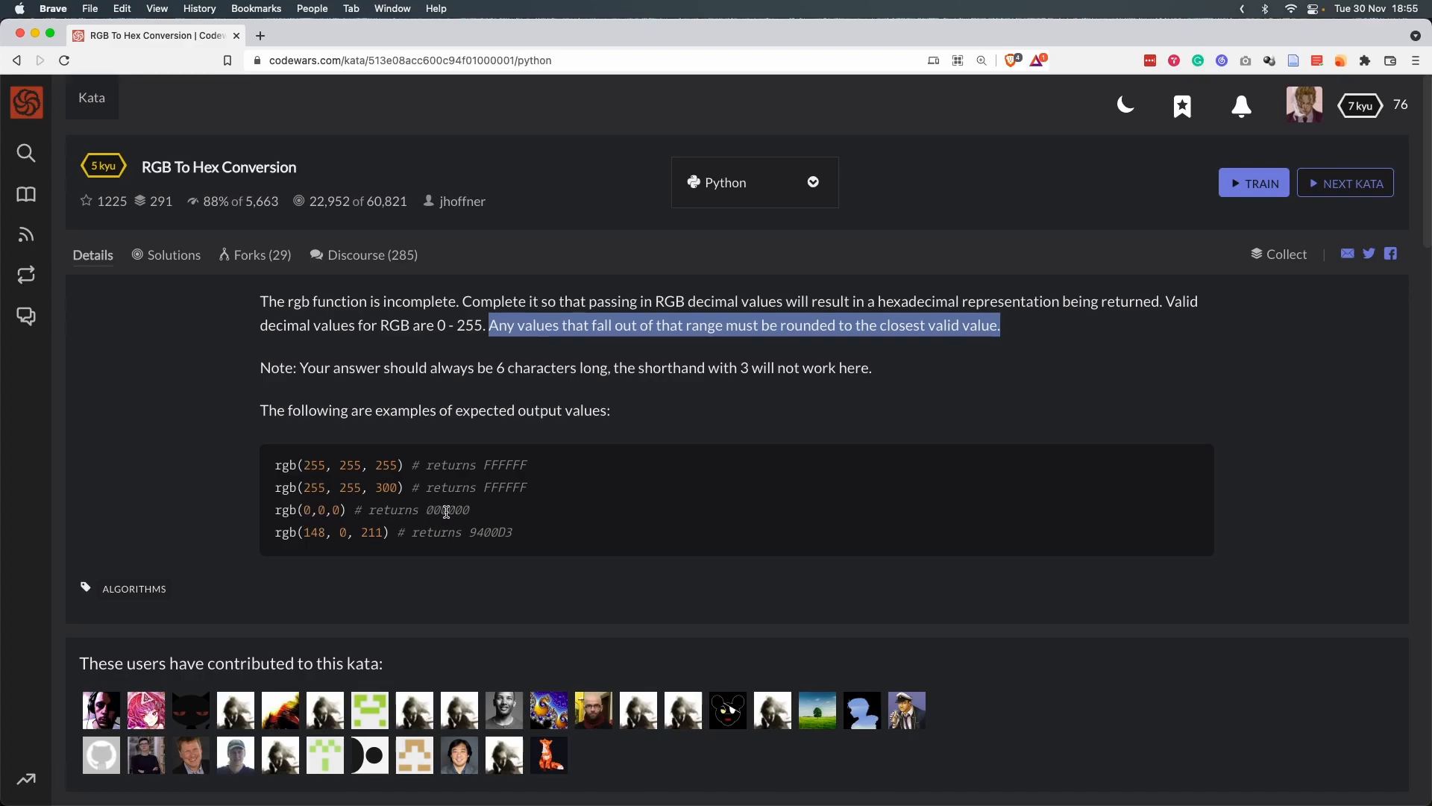
mouse_move(478, 513)
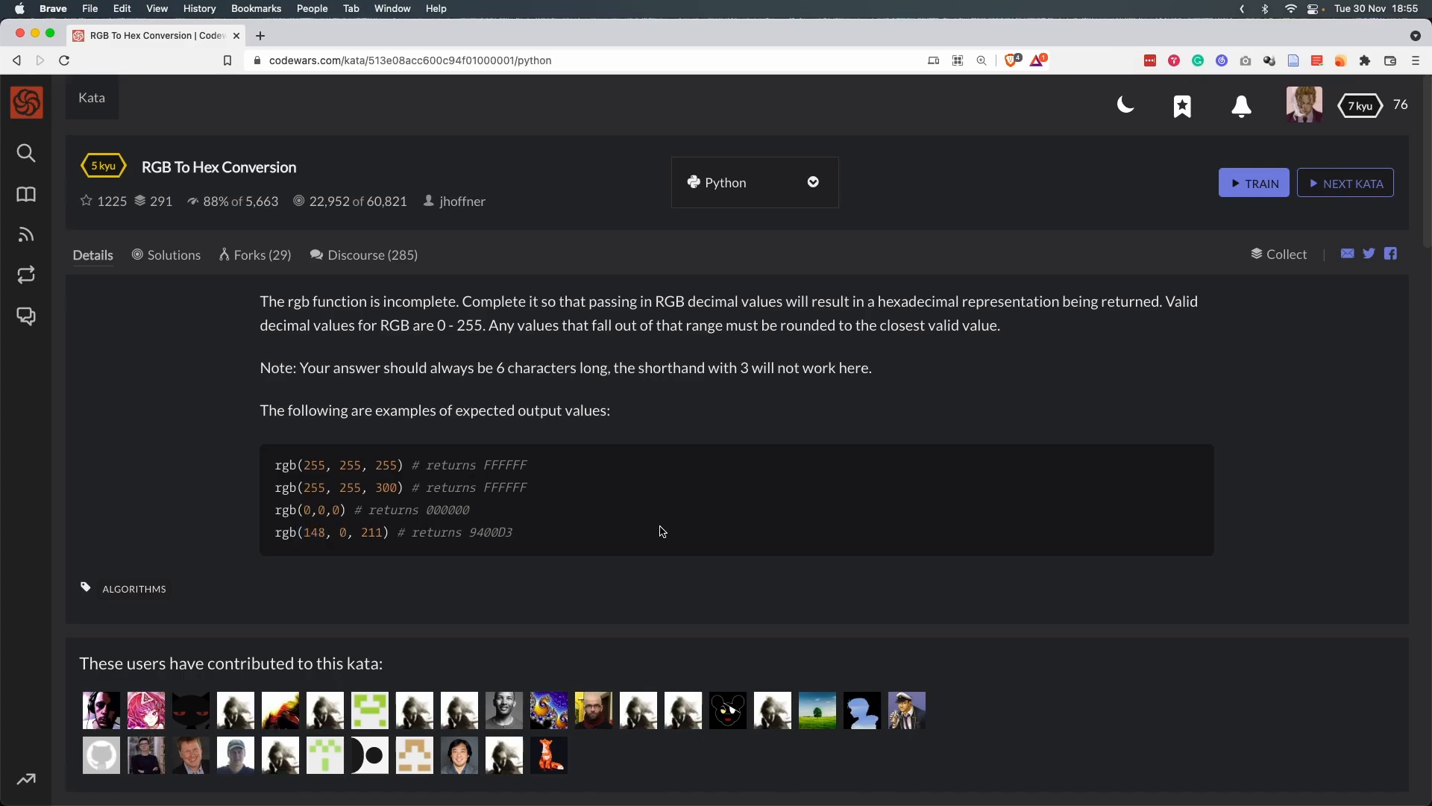
Start training in Python and replace pass with return to_hex(r)+to_hex(g)+to_hex(b)
left_click(1254, 183)
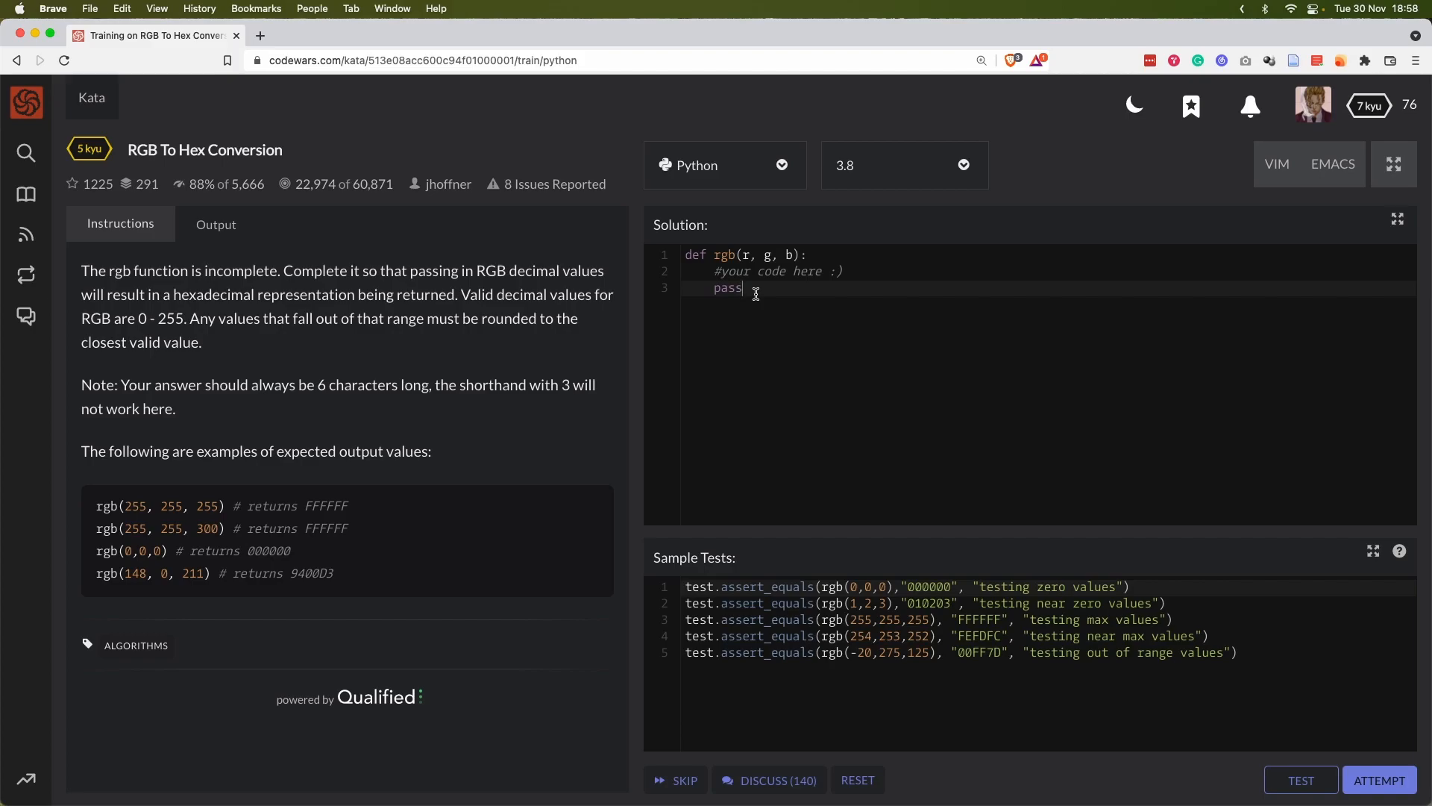
double_click(726, 288)
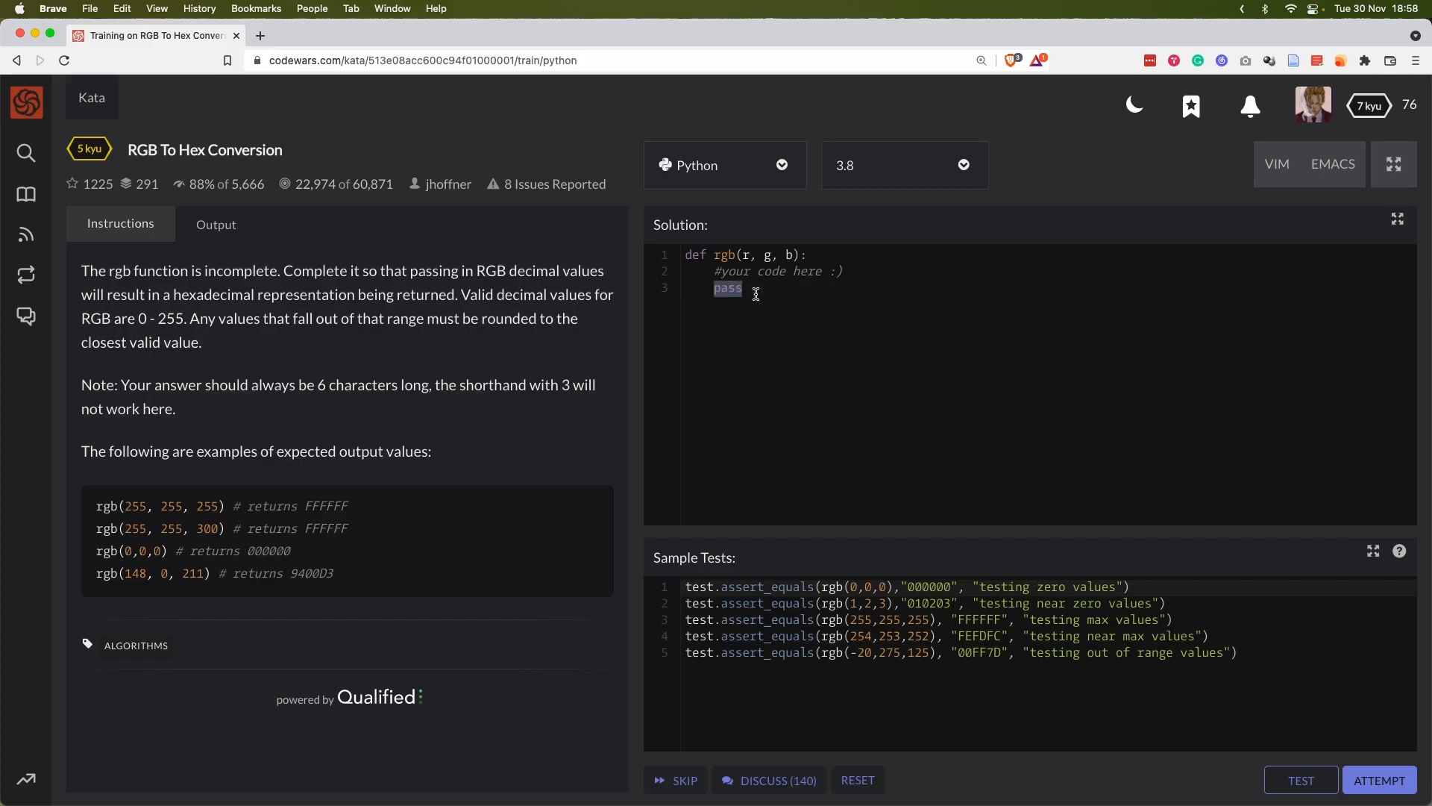
type("return t")
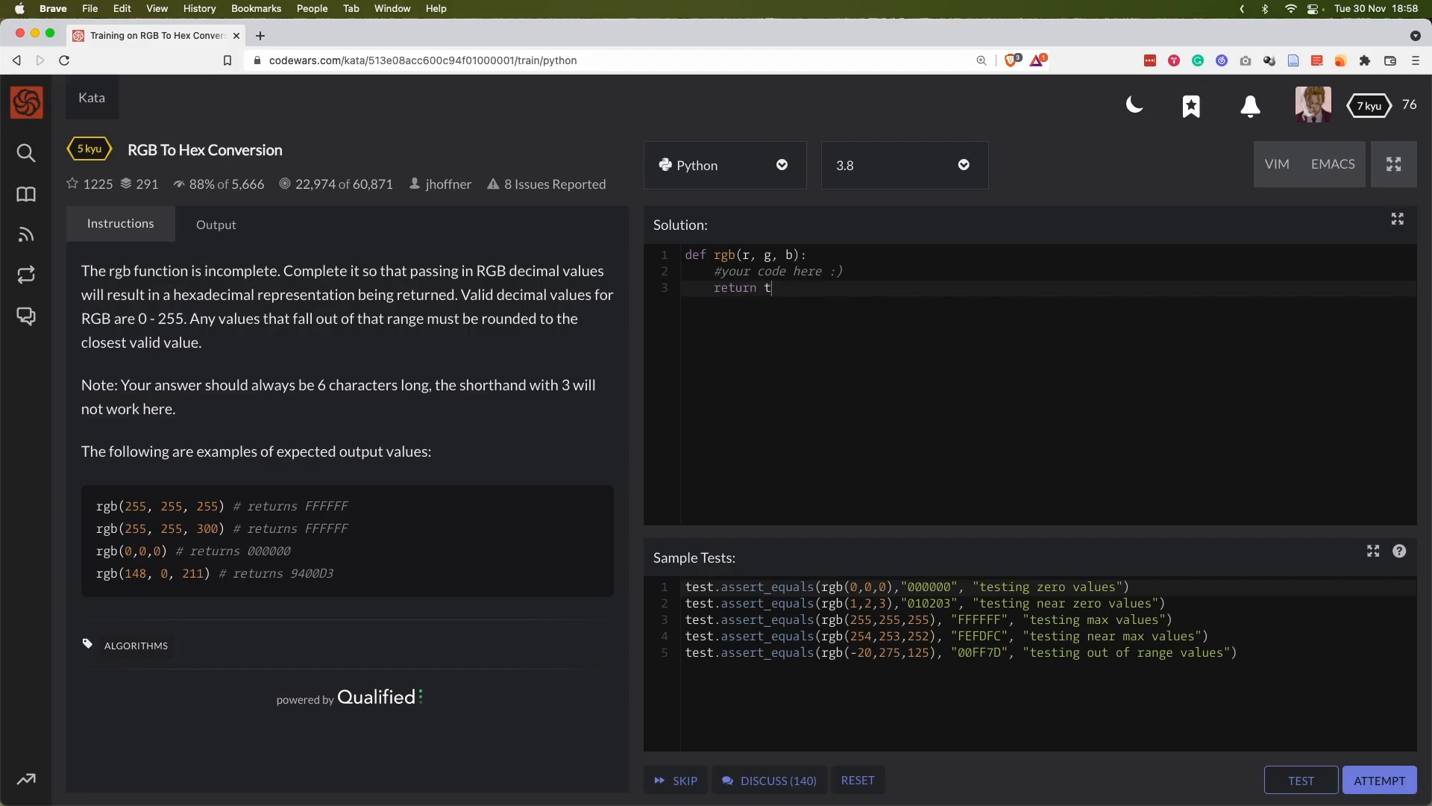
type("o_hex")
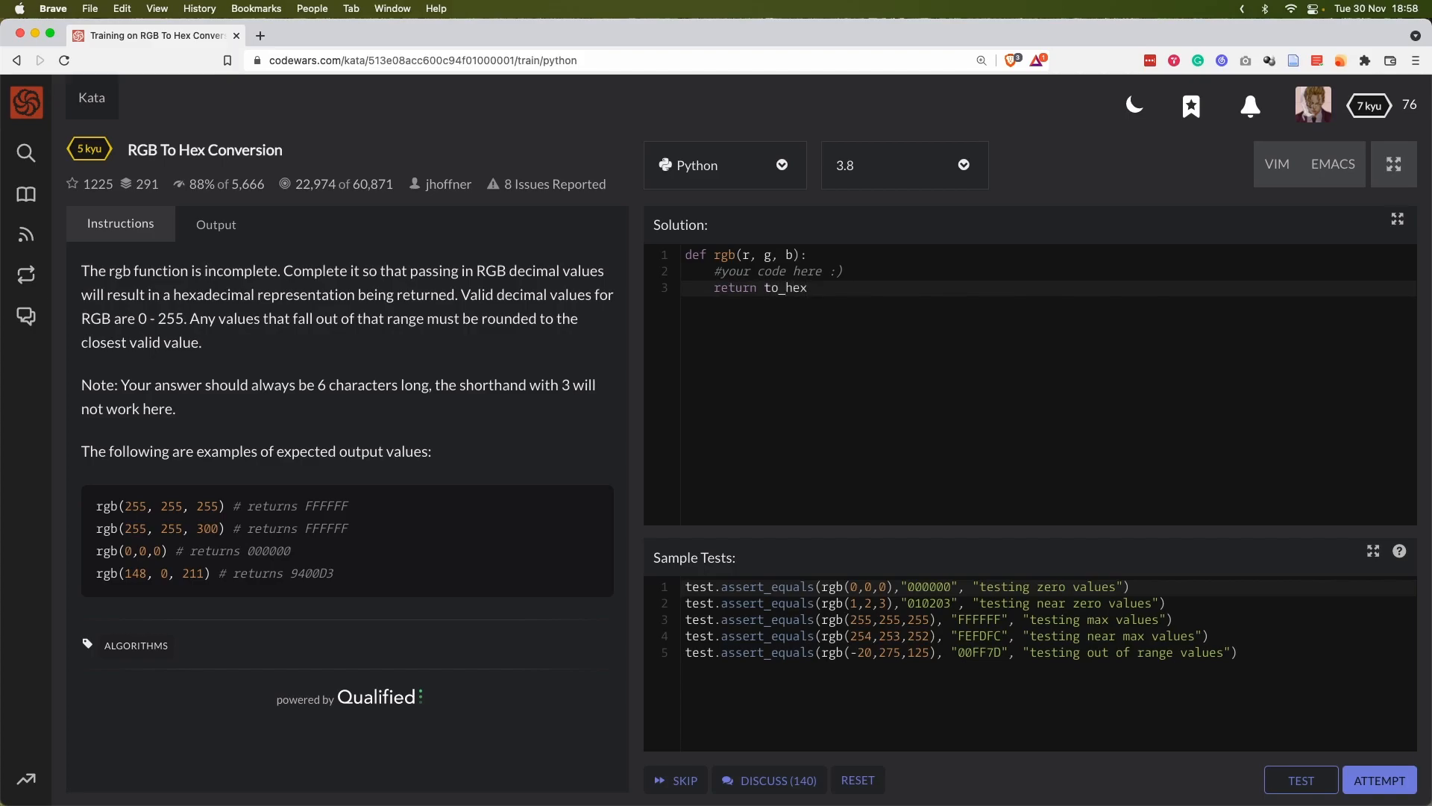
type("()")
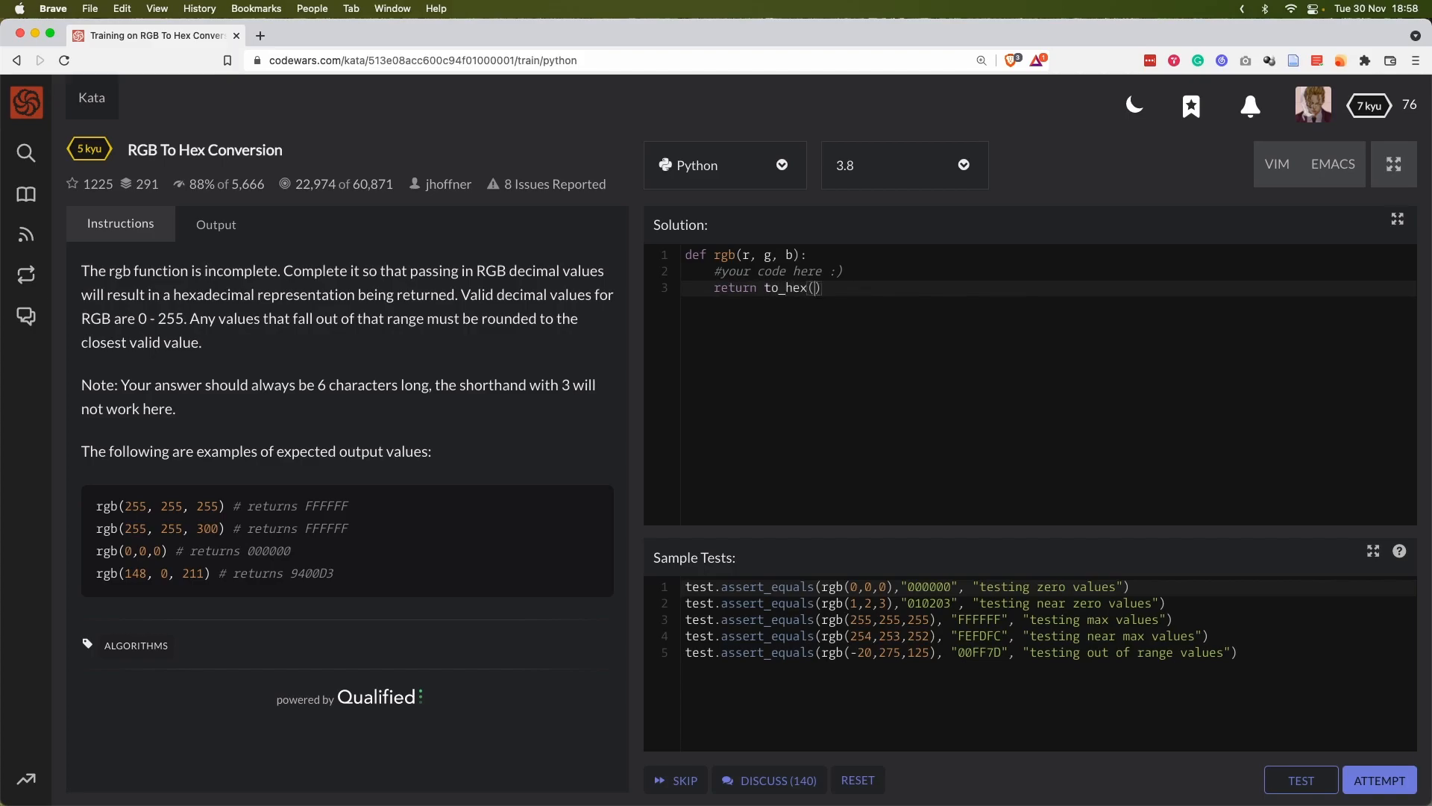
type("r")
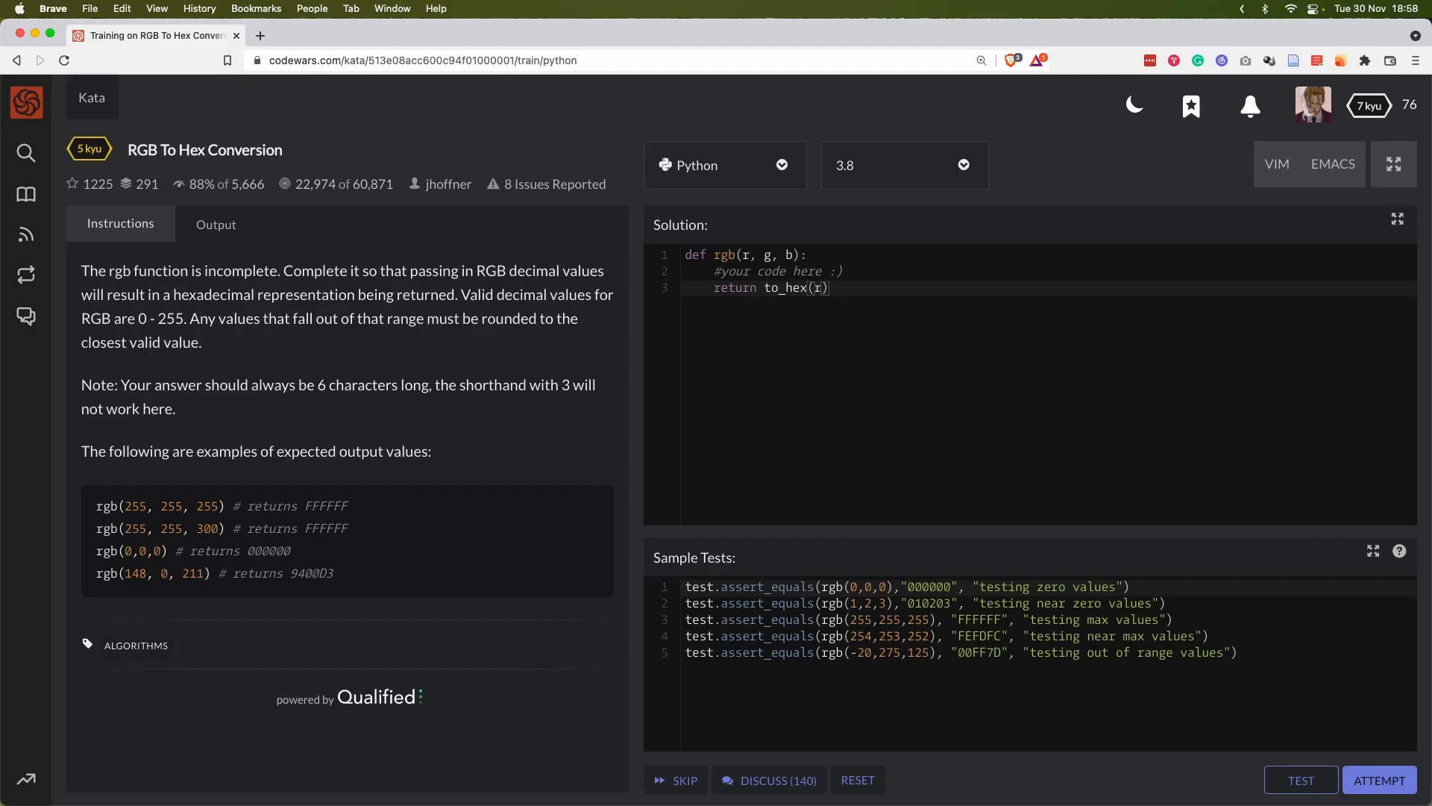
type("+")
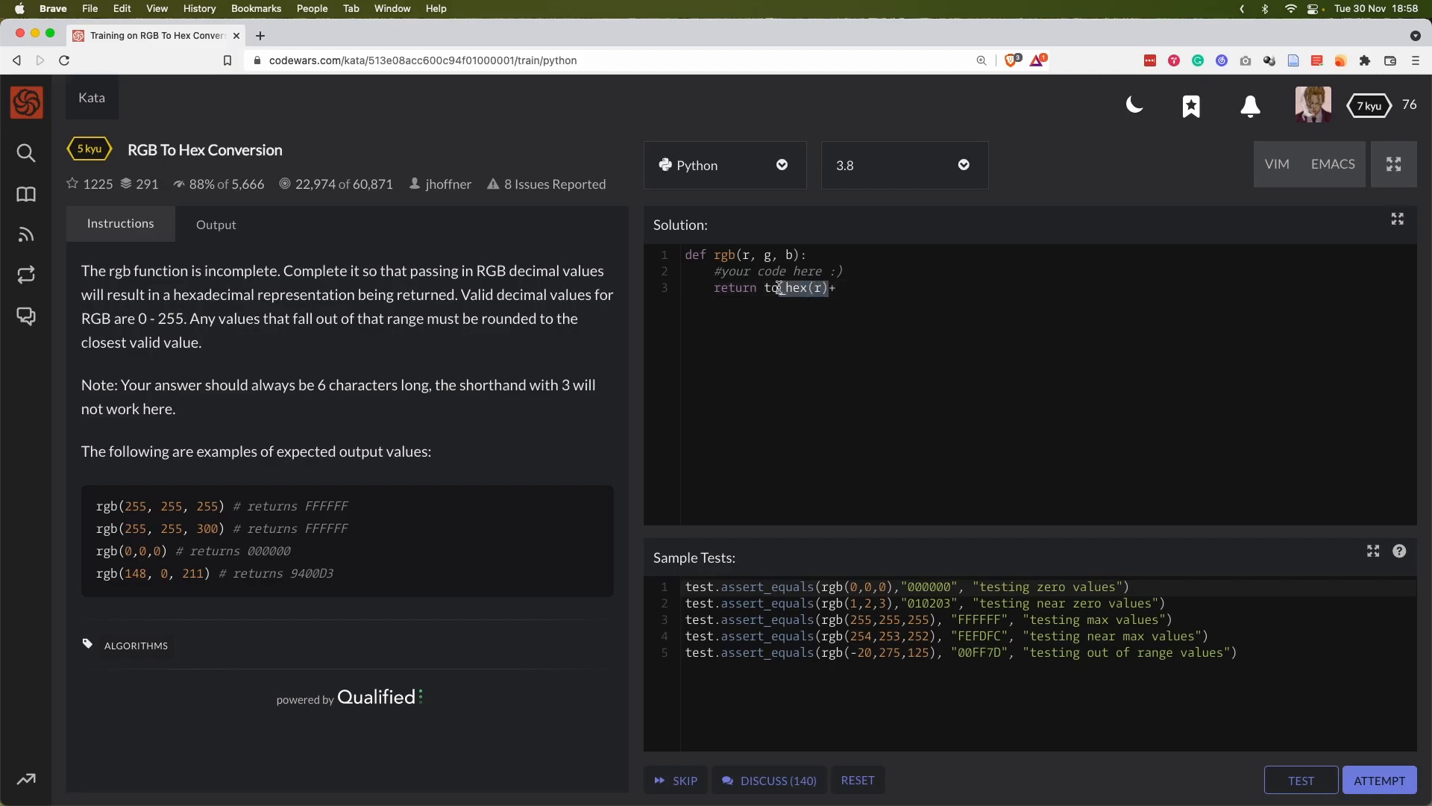
type("to_hex(r)")
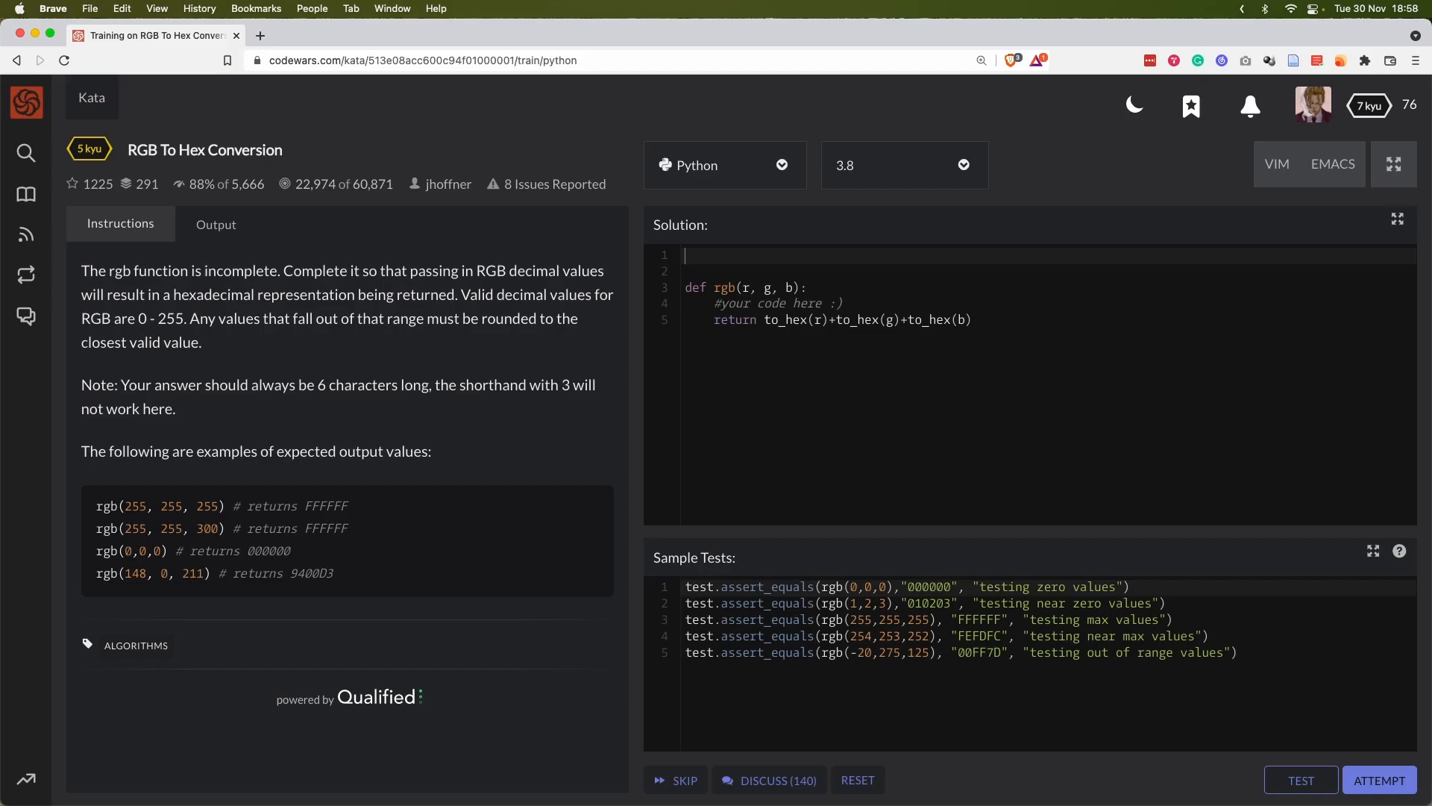
Declare the helper def to_hex(value): above rgb, rechecking the rounding rule
type("def")
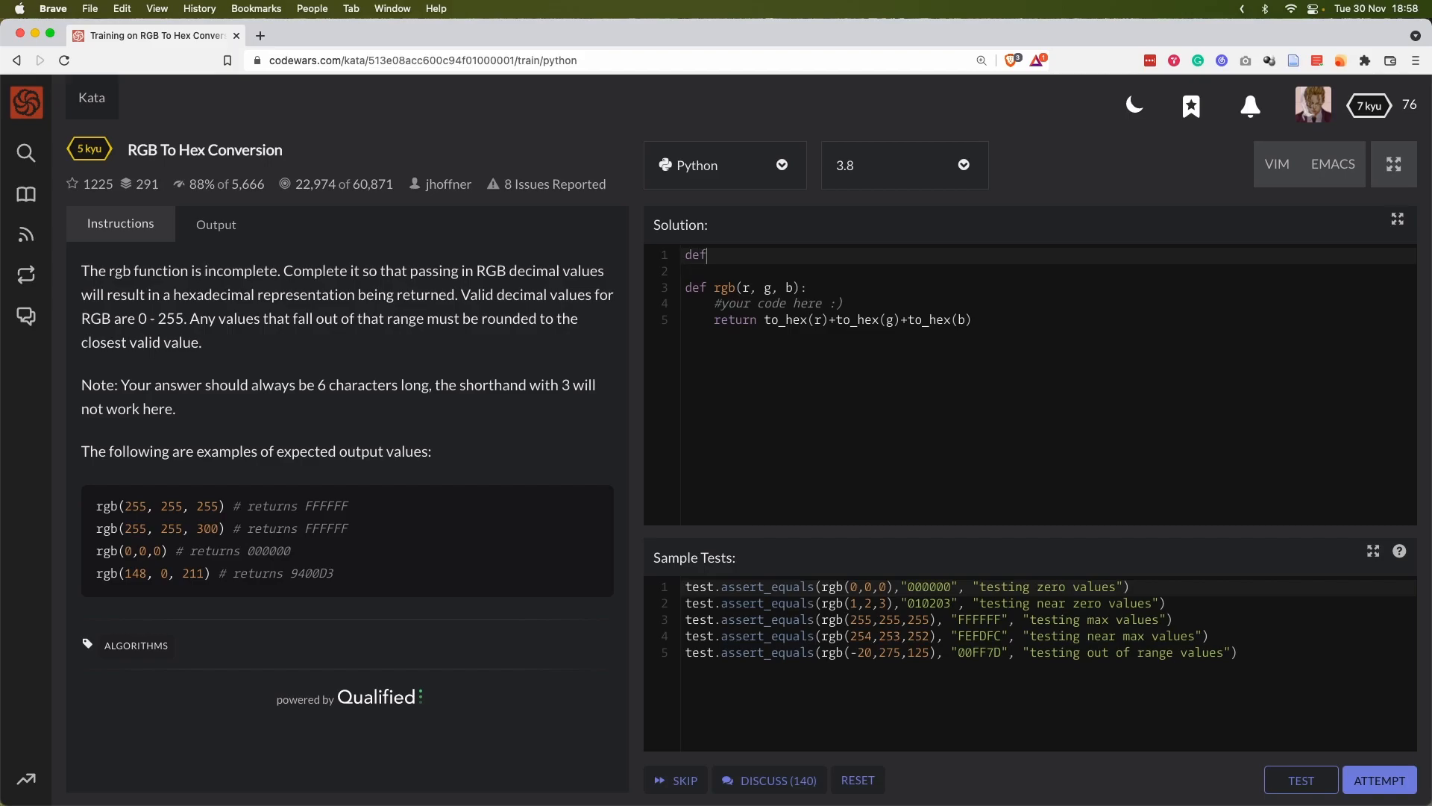
type("to_hex")
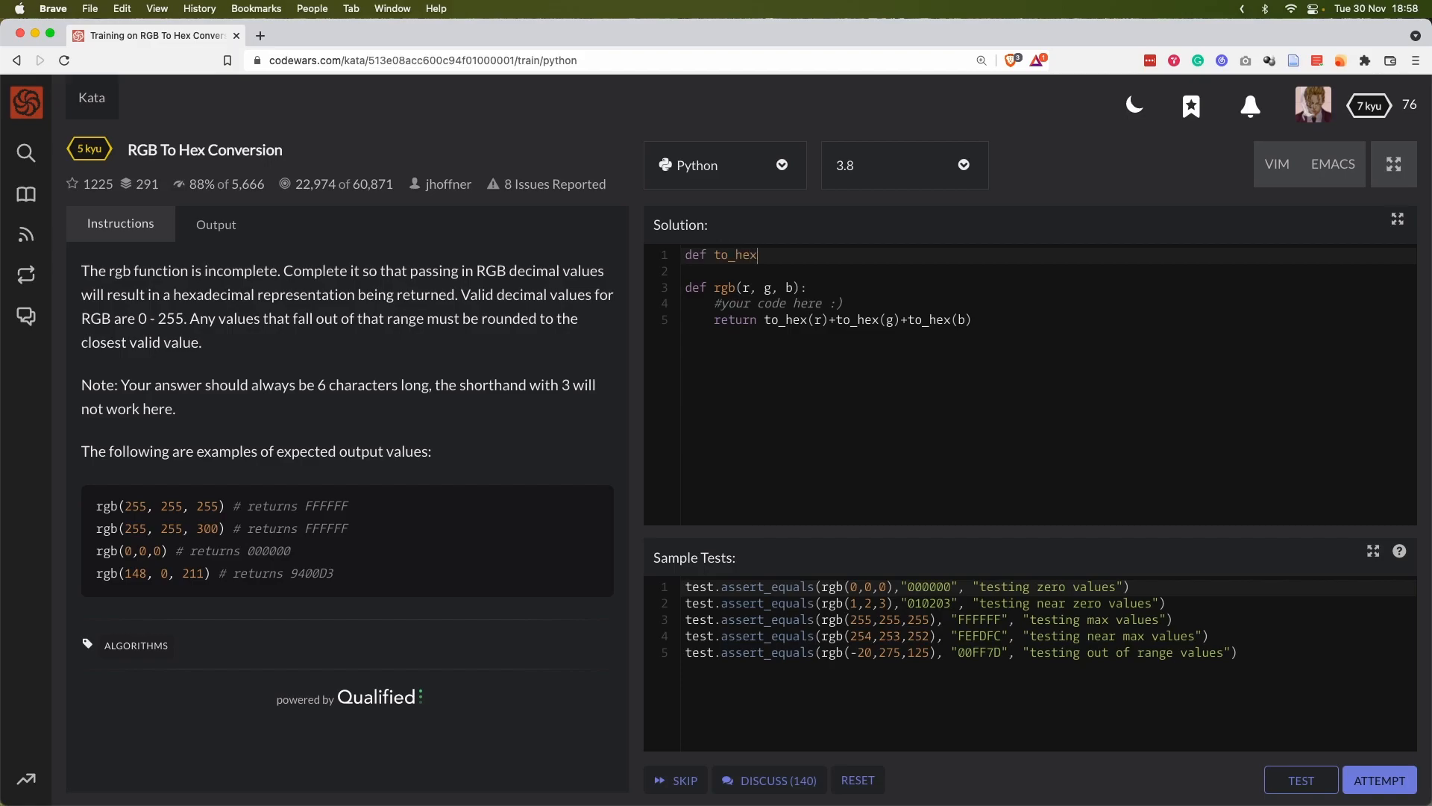
type("(value):")
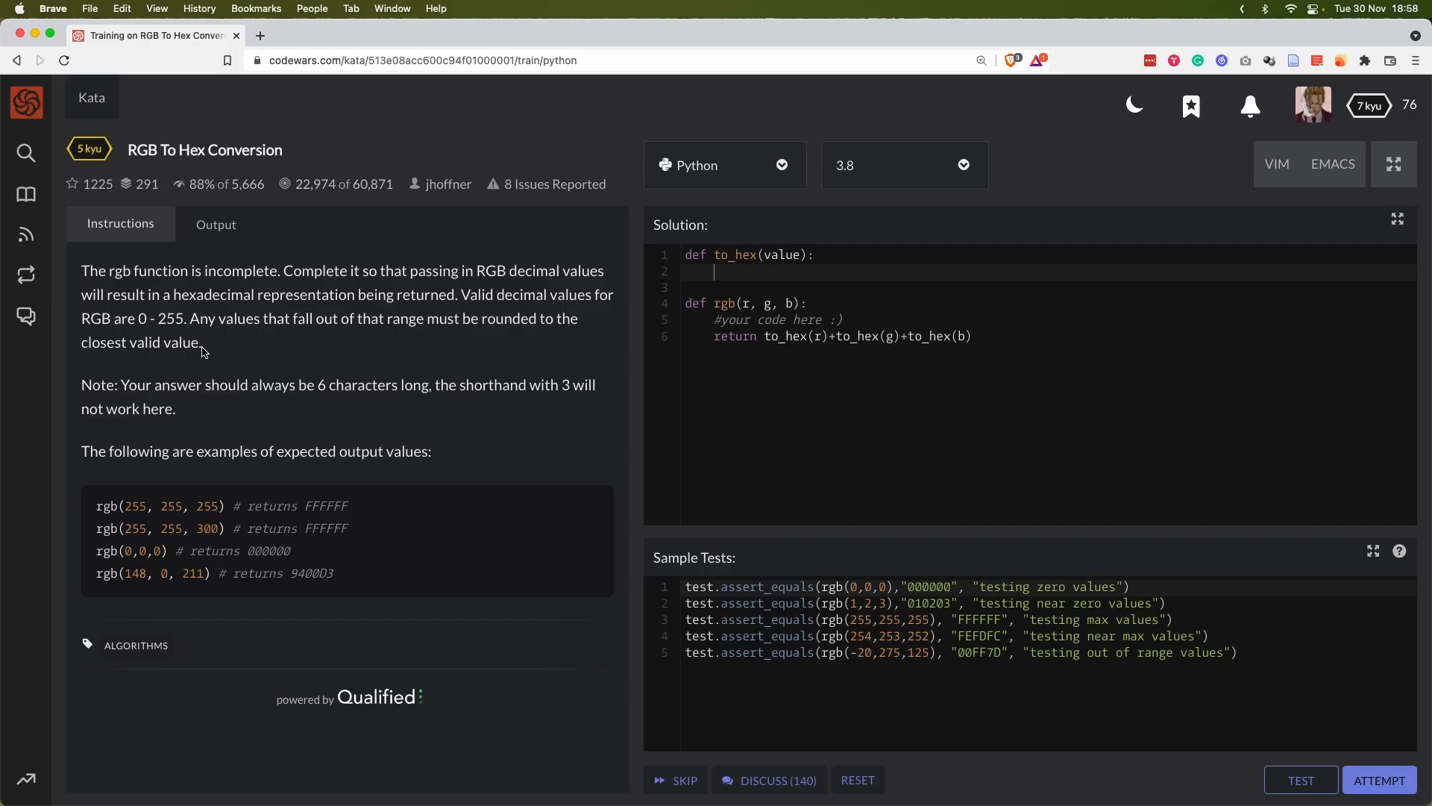
left_click_drag(188, 317, 287, 317)
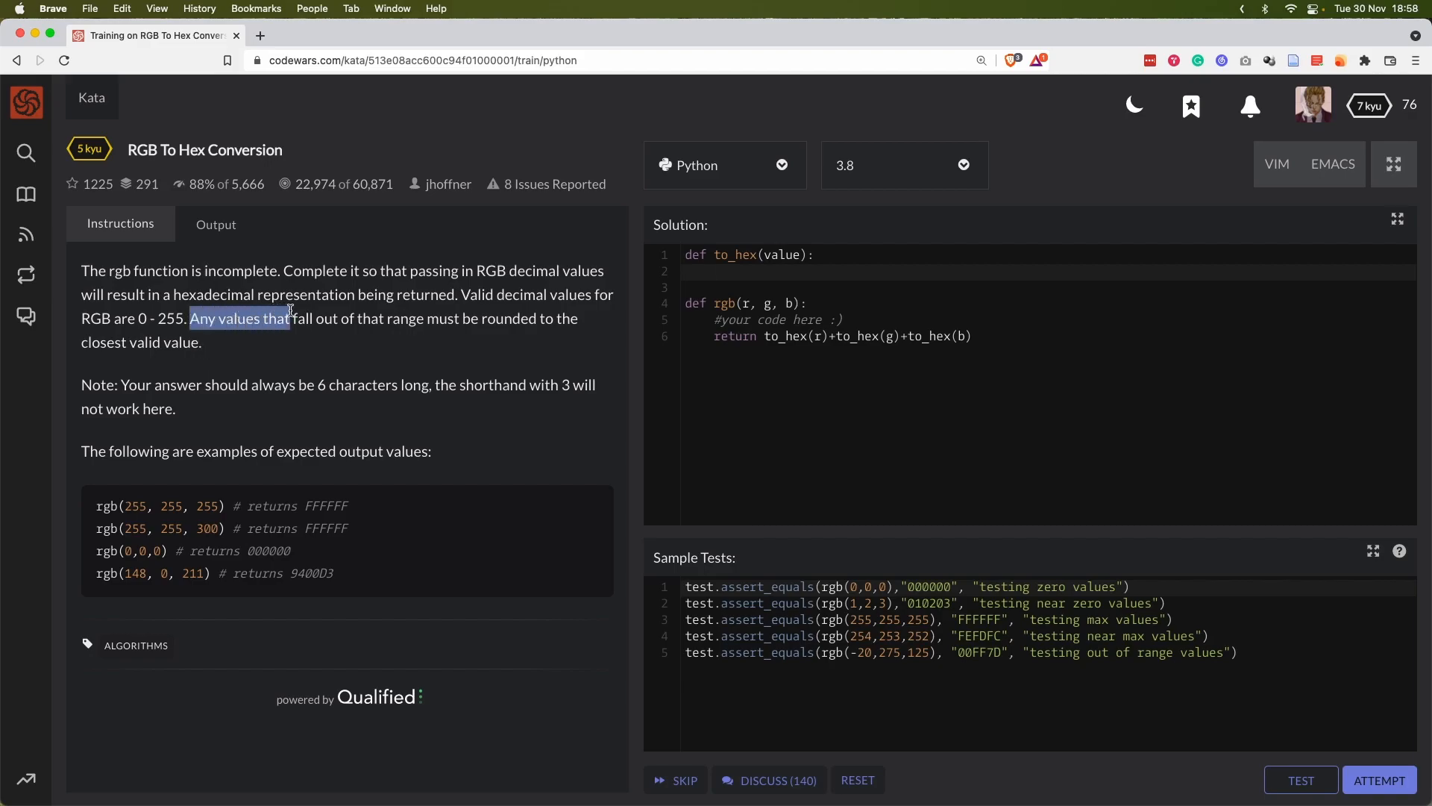
left_click(775, 271)
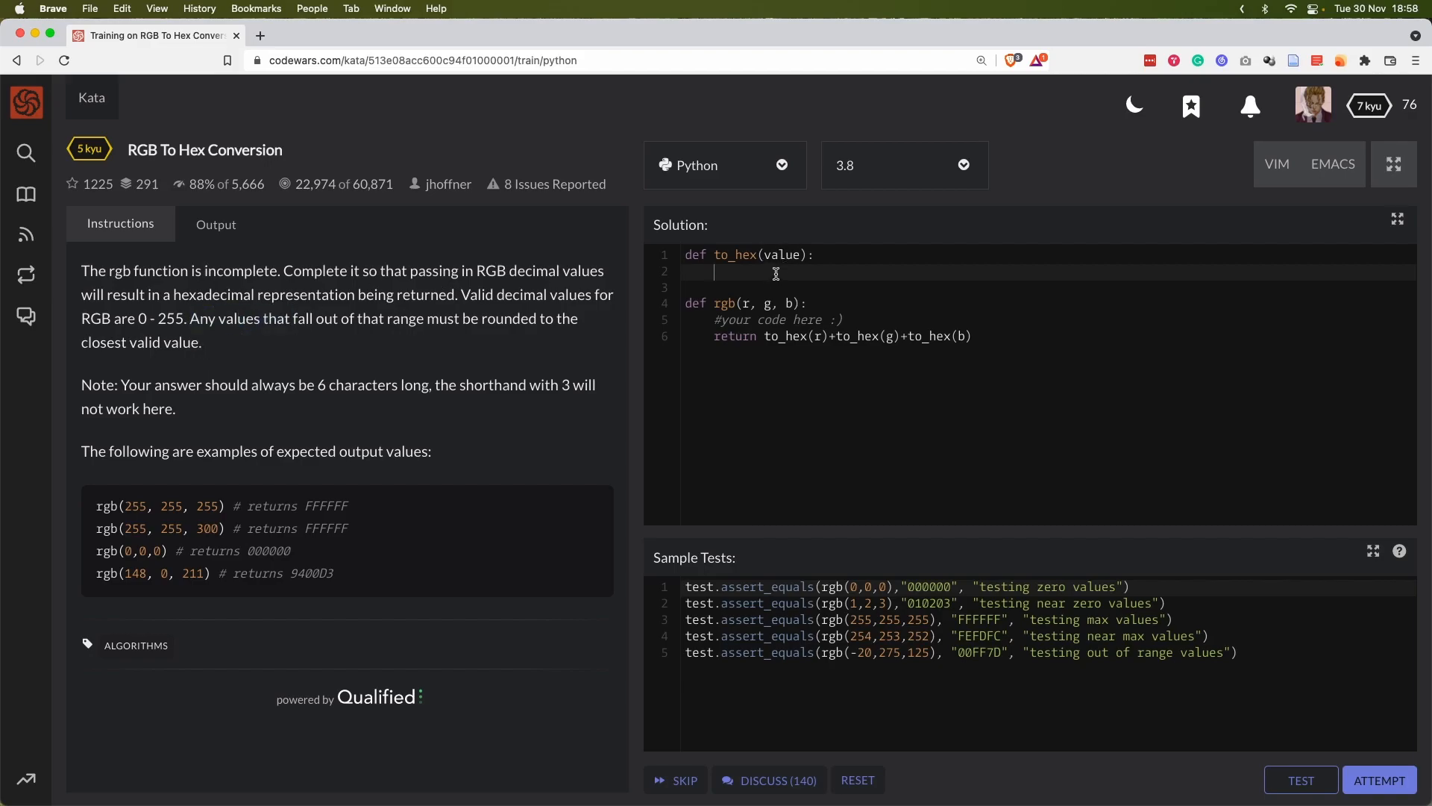
Clamp value to 0 at the bottom and 255 at the top in to_hex
type("if value < 0")
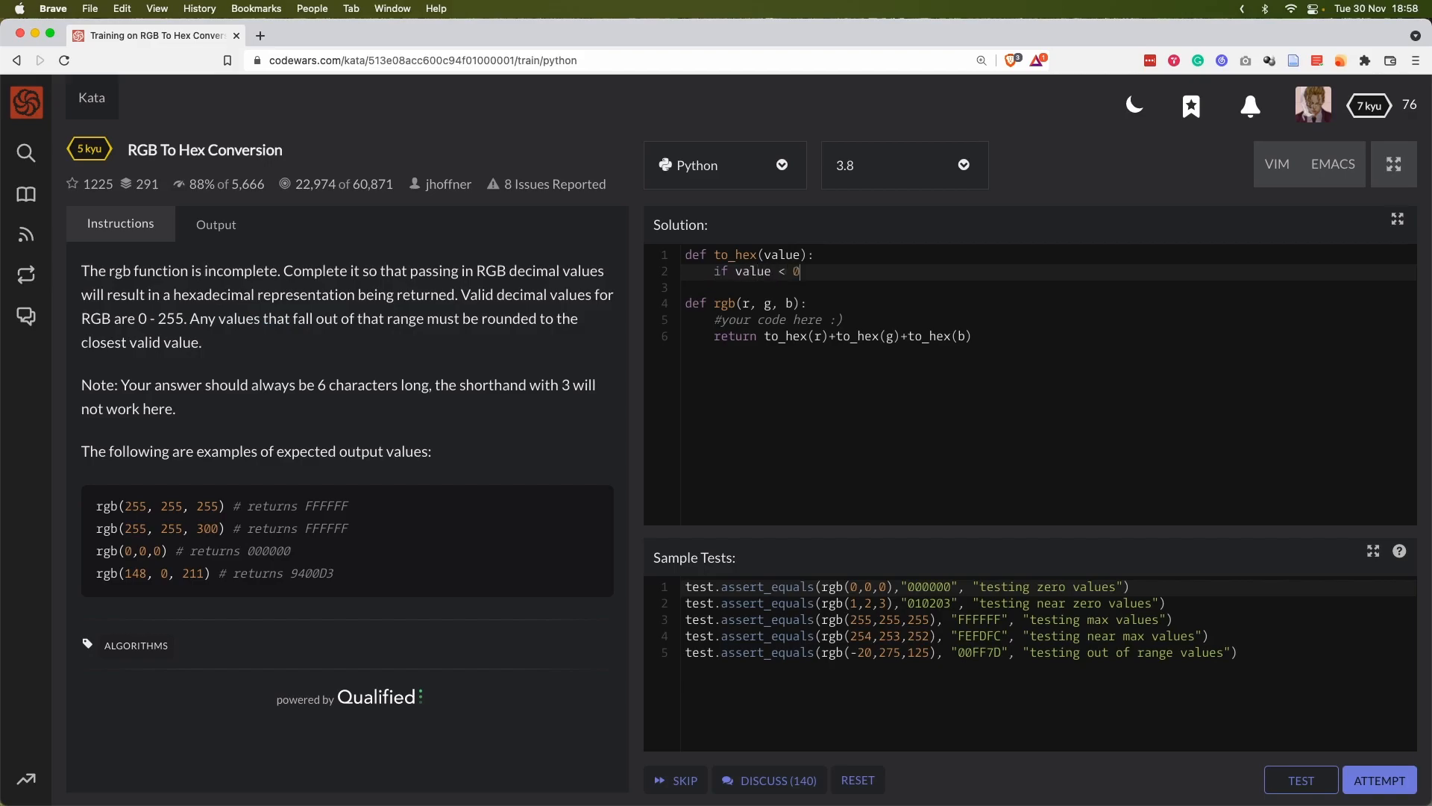
type(":")
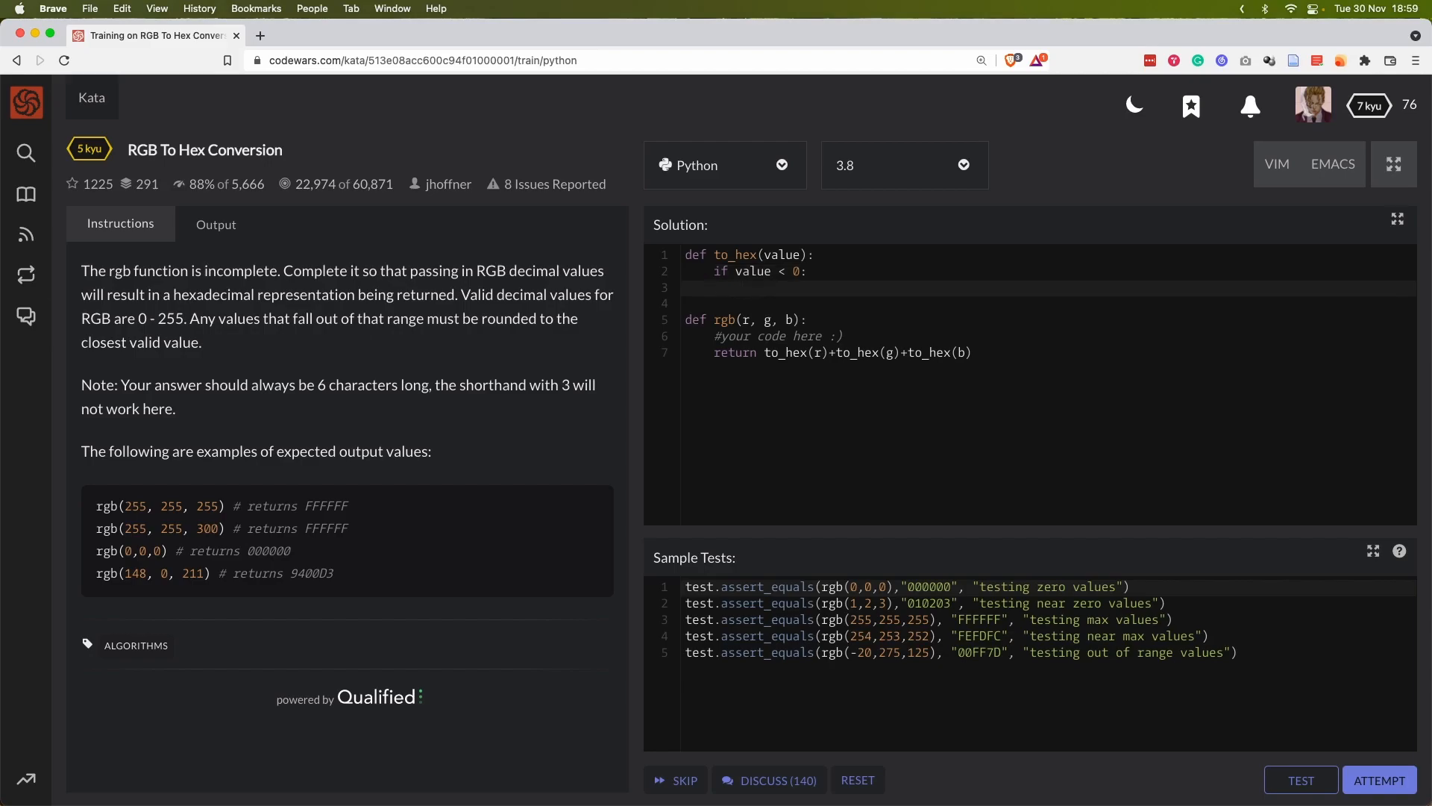
type("value = 0")
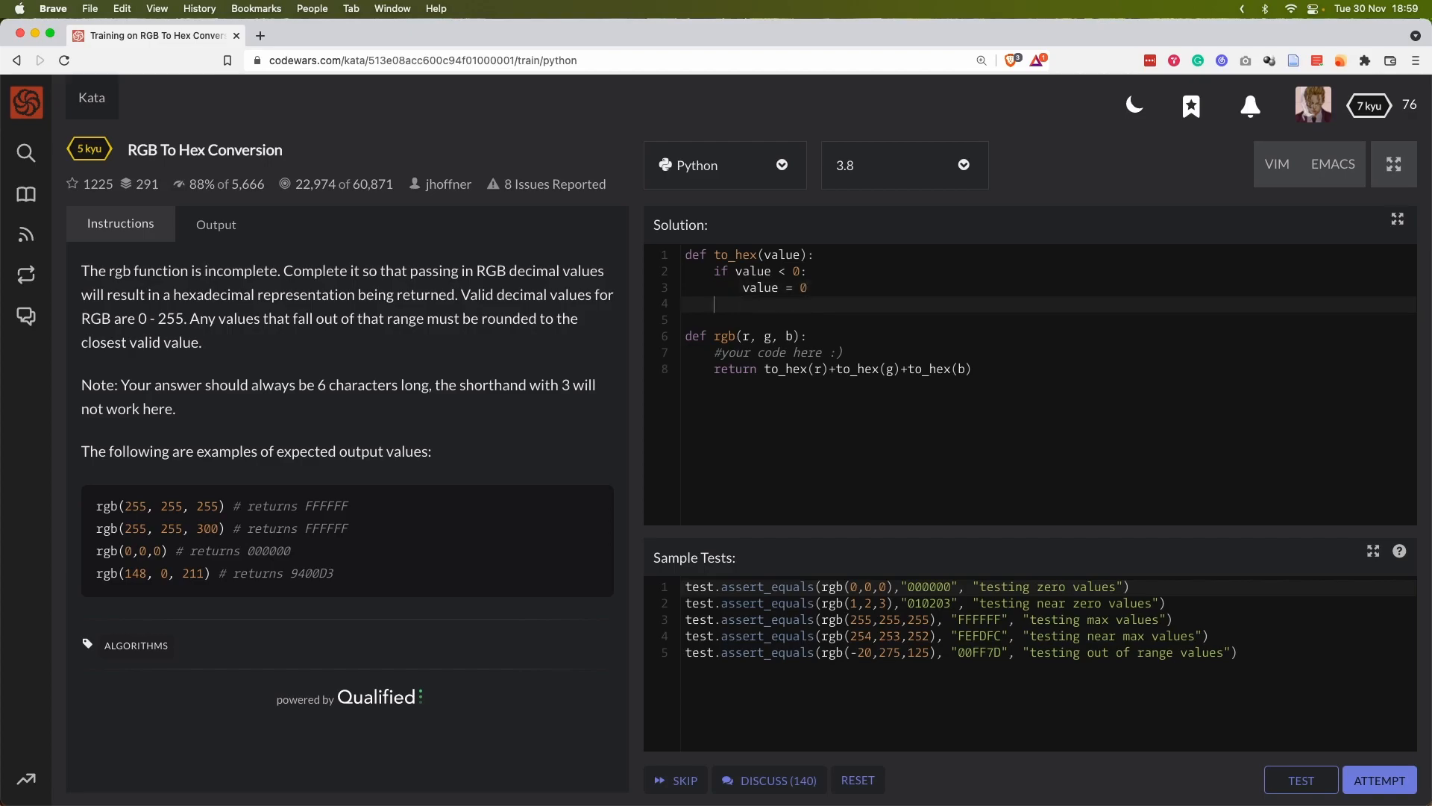
type("if value")
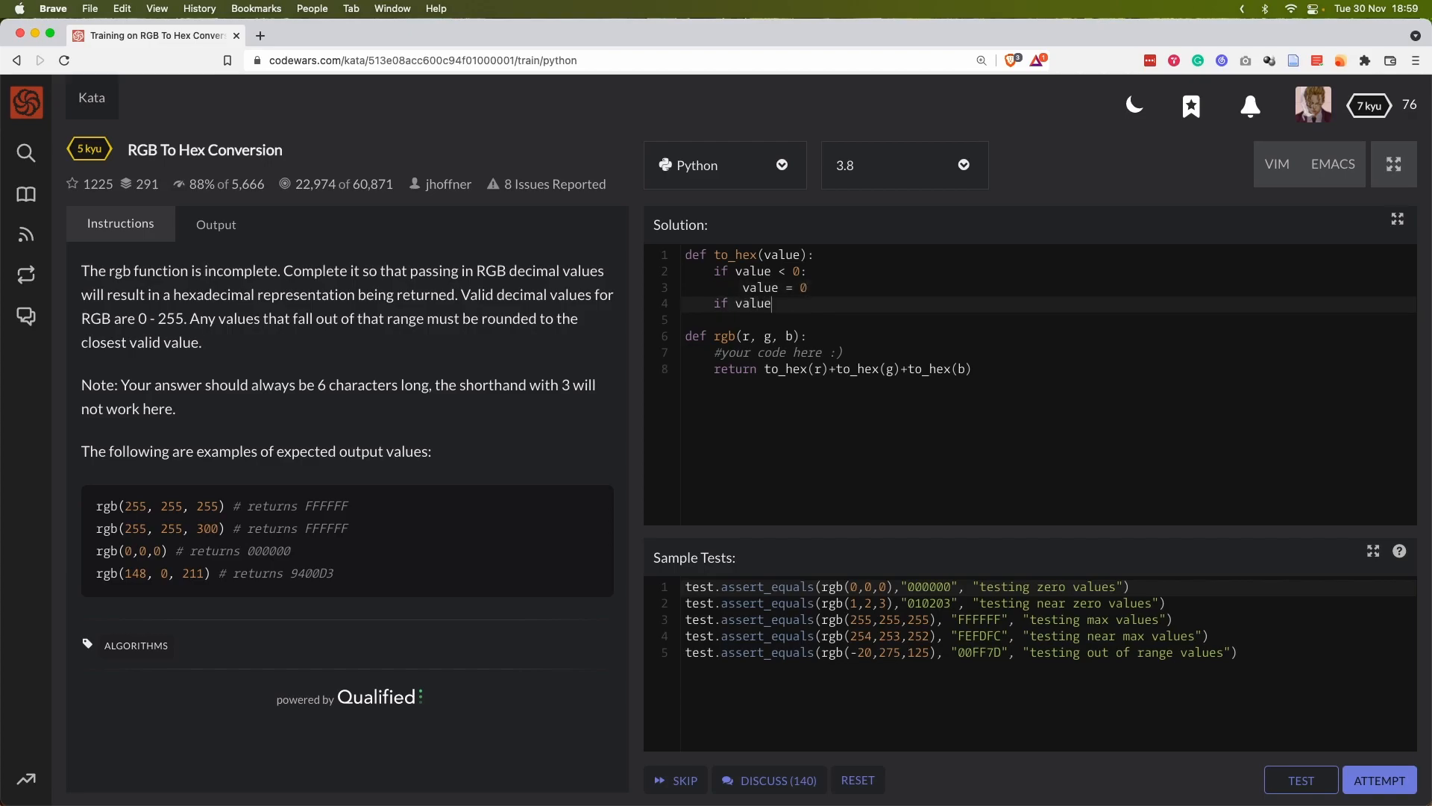
type("> 2")
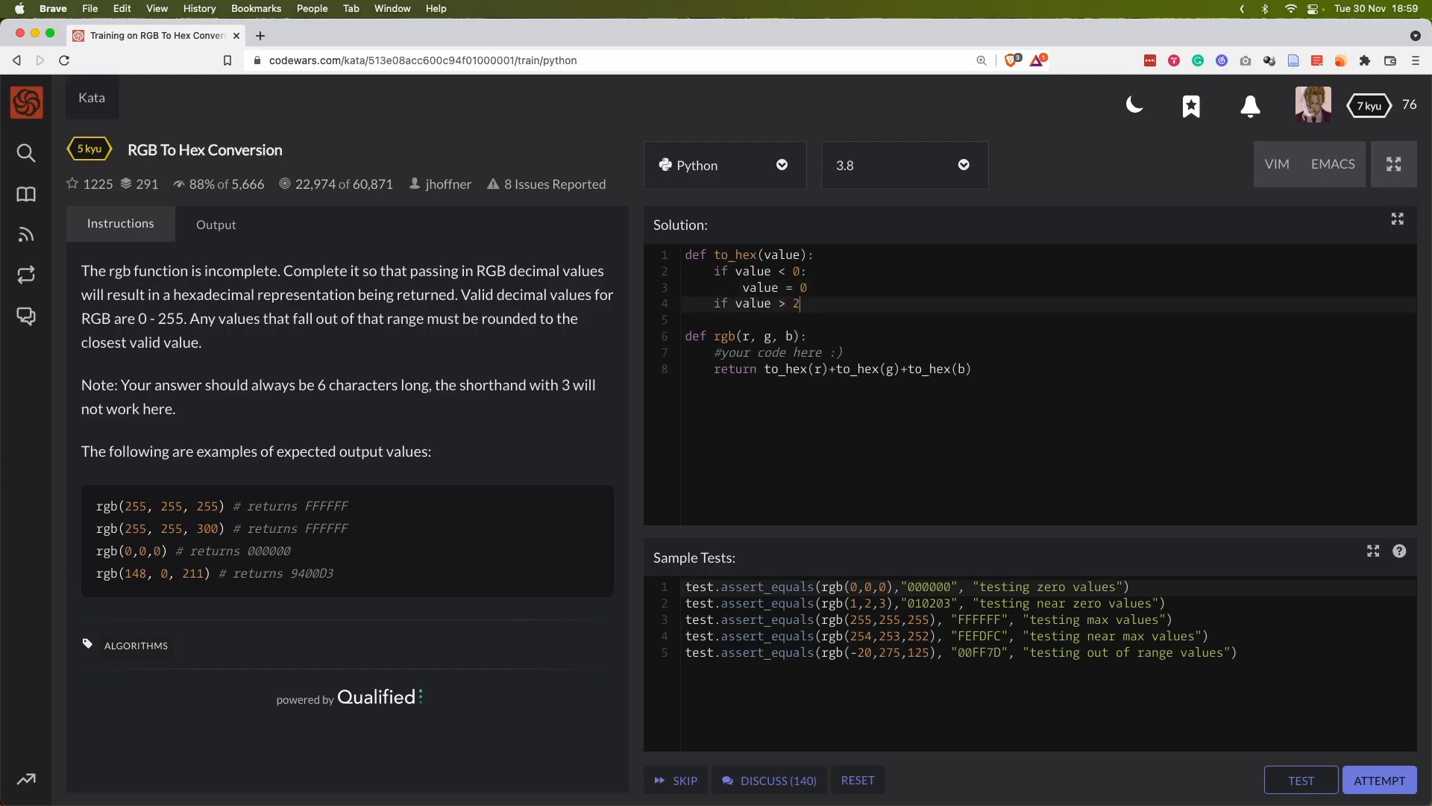
type("55:")
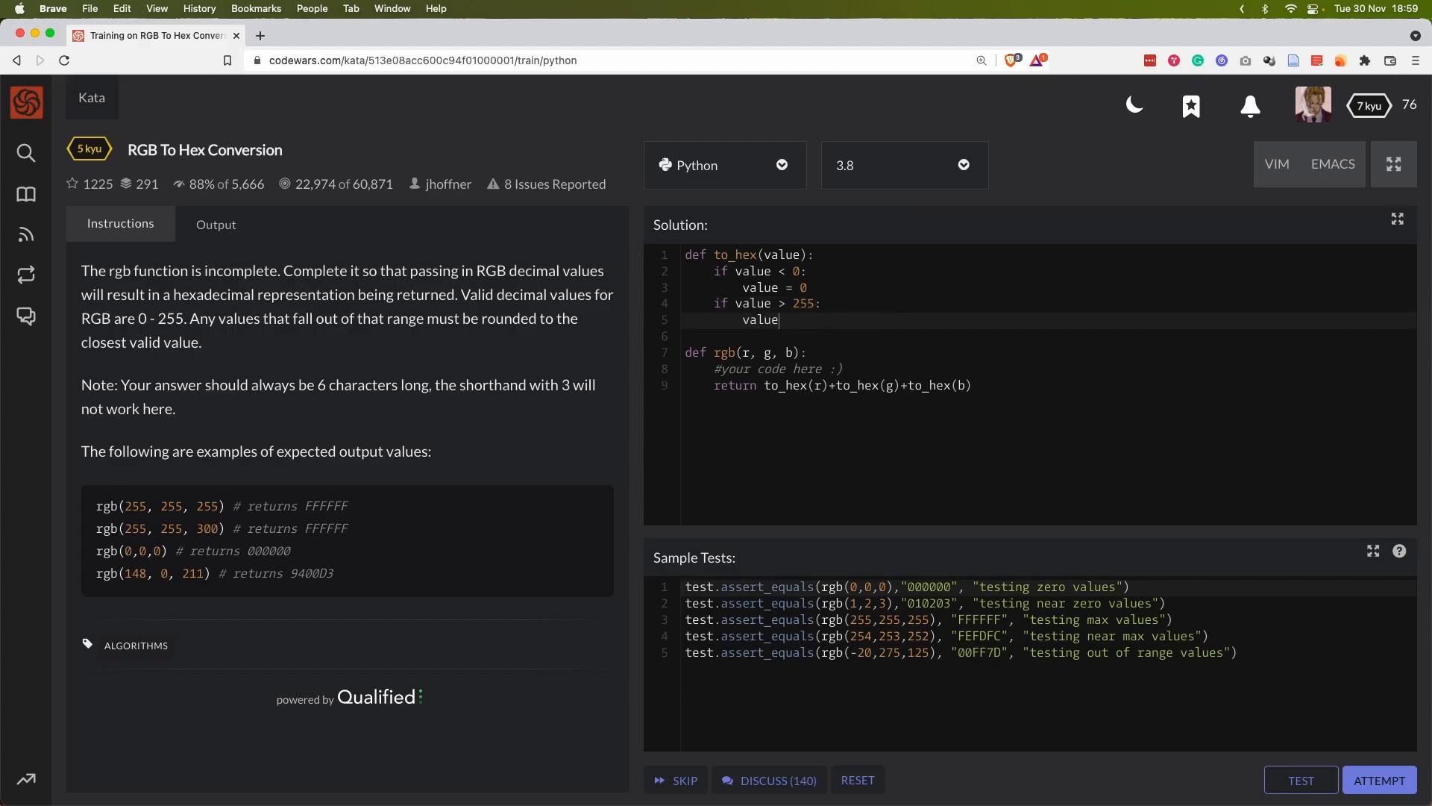
type("= 2")
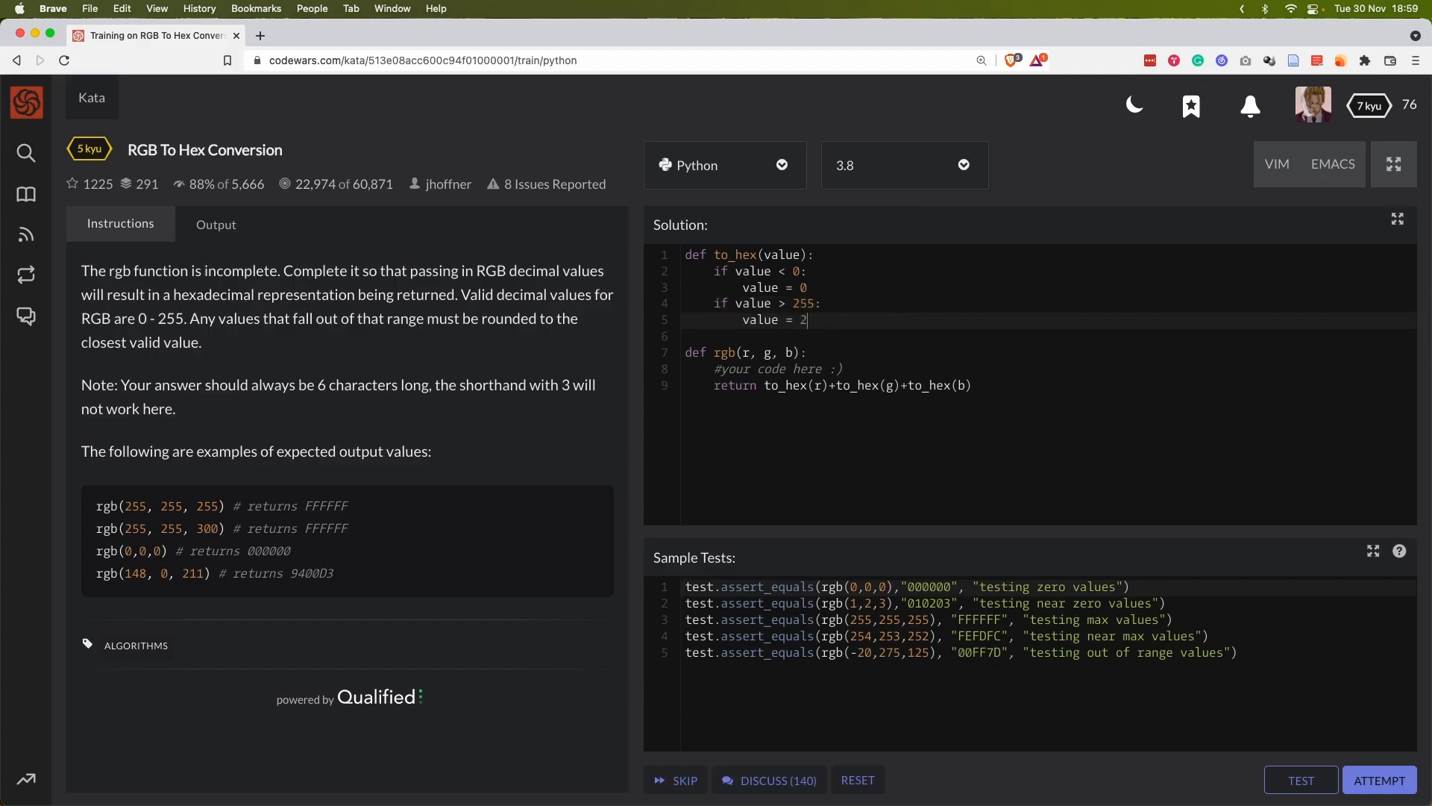
type("55")
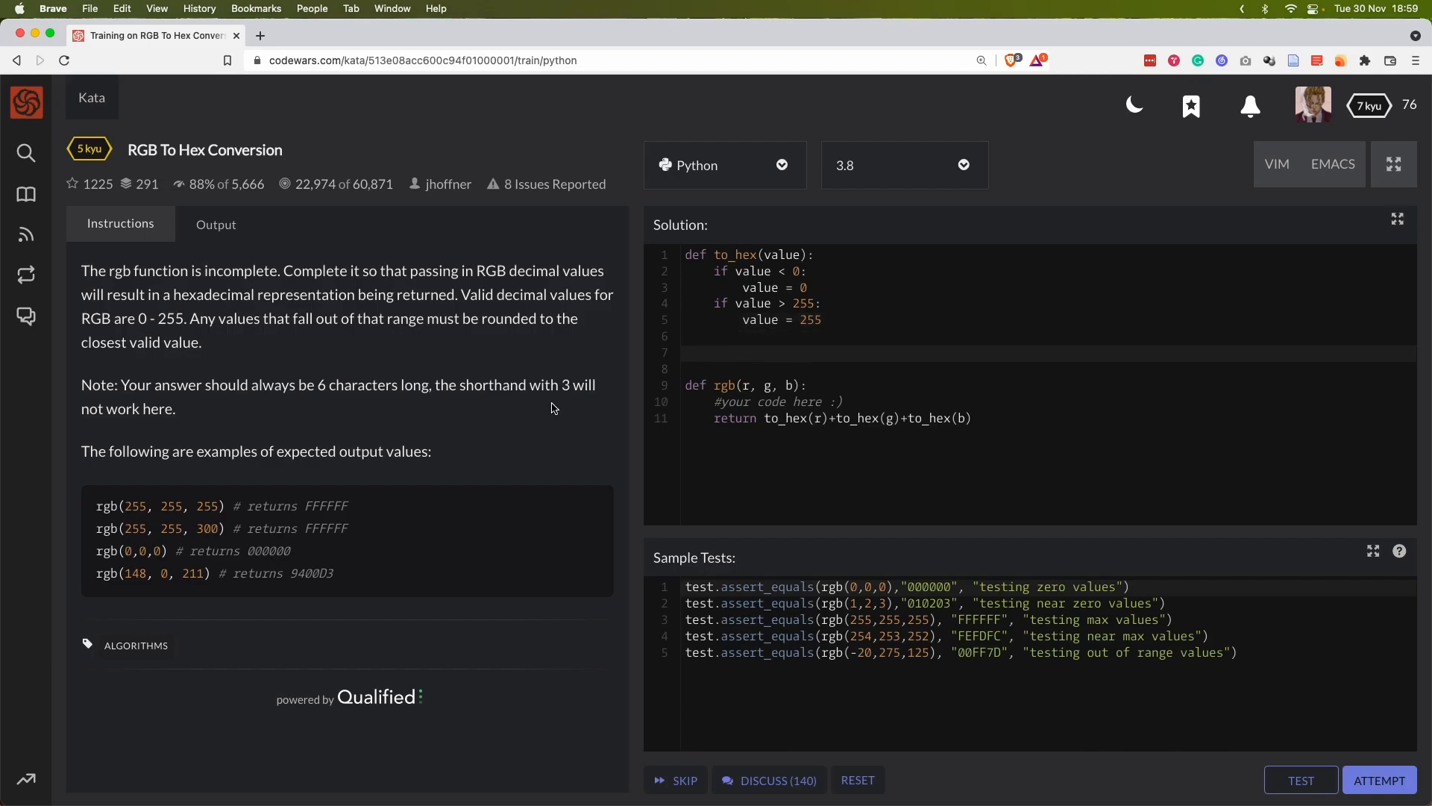
Have to_hex return hex(value)[2:].upper().rjust(2, '0')
type("hex()")
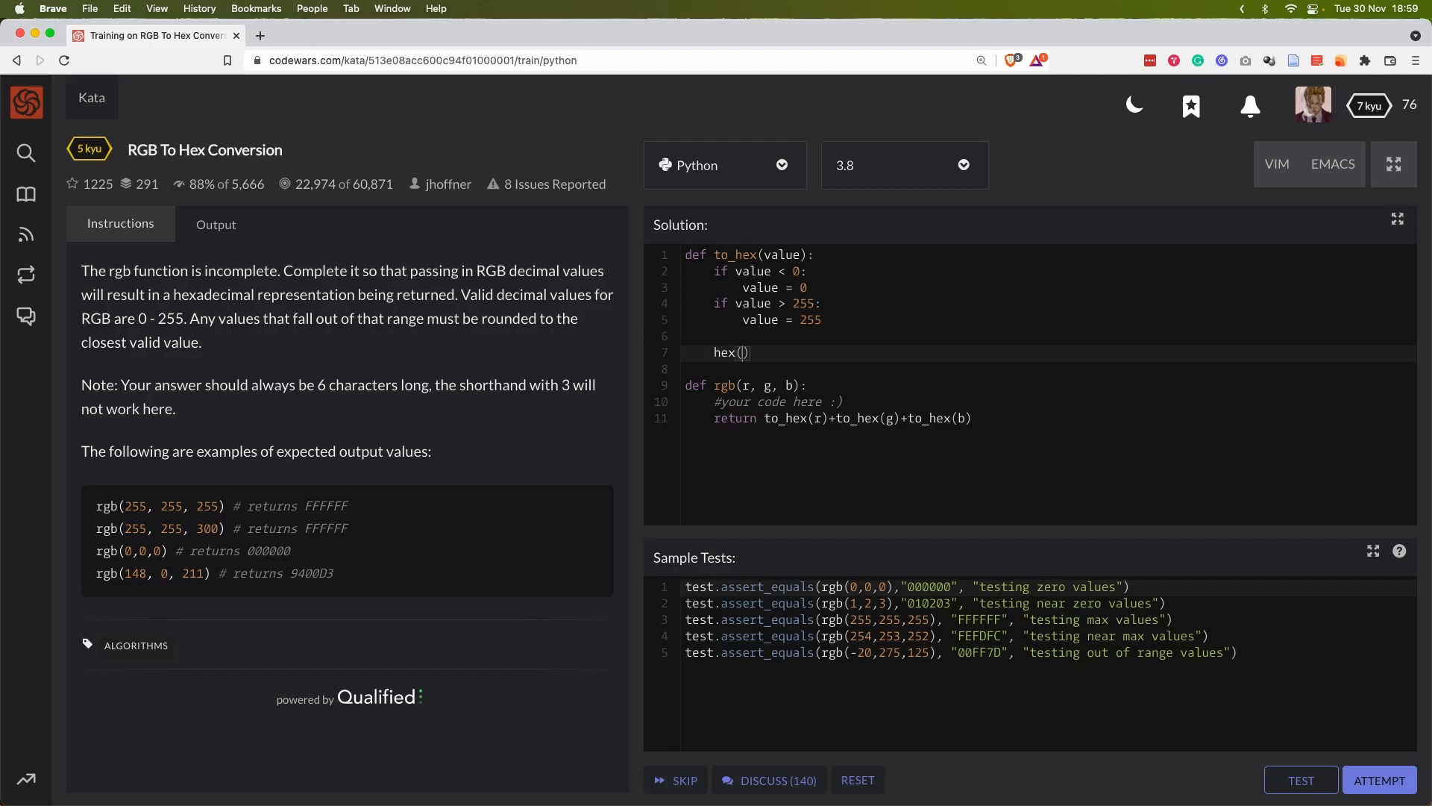
type("value")
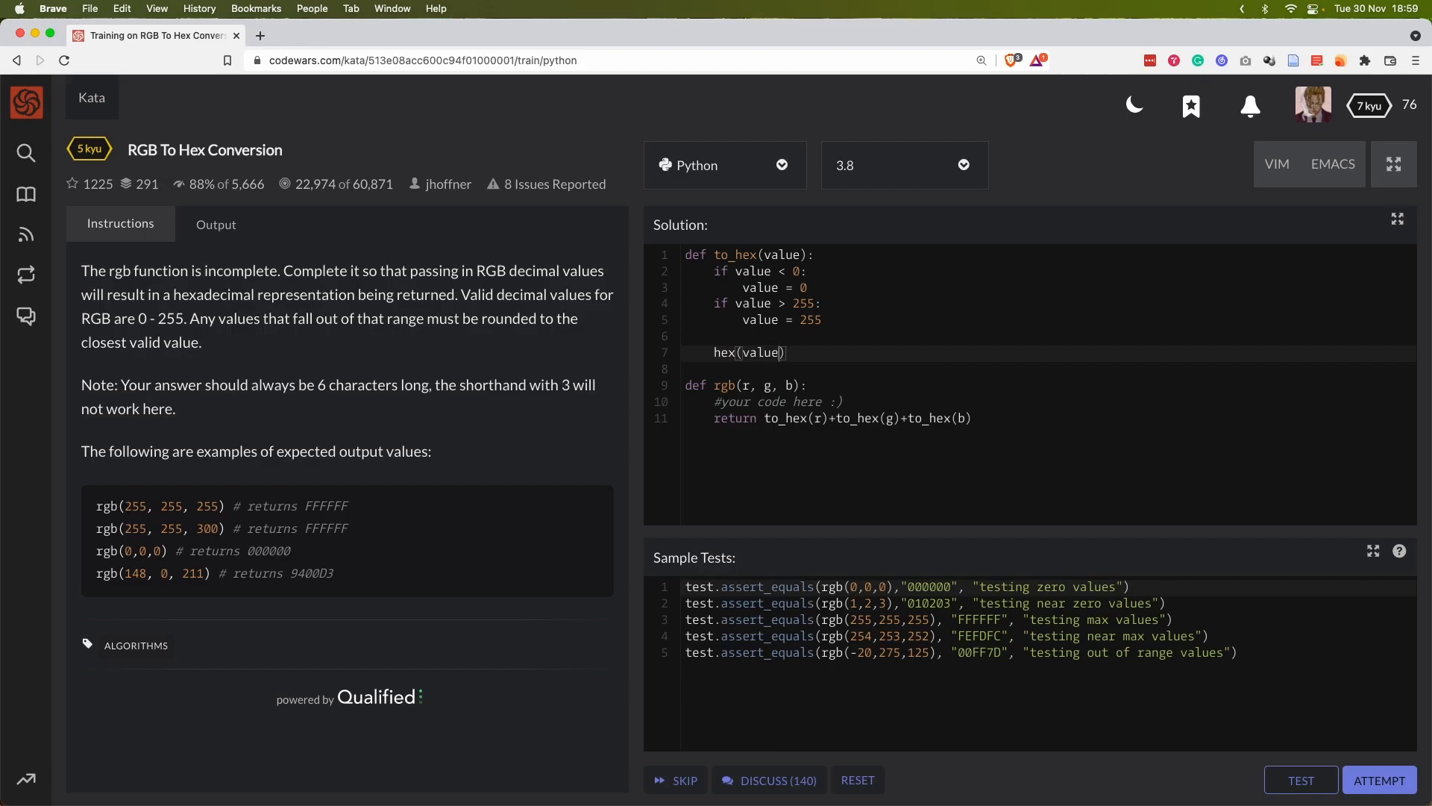
type("[]")
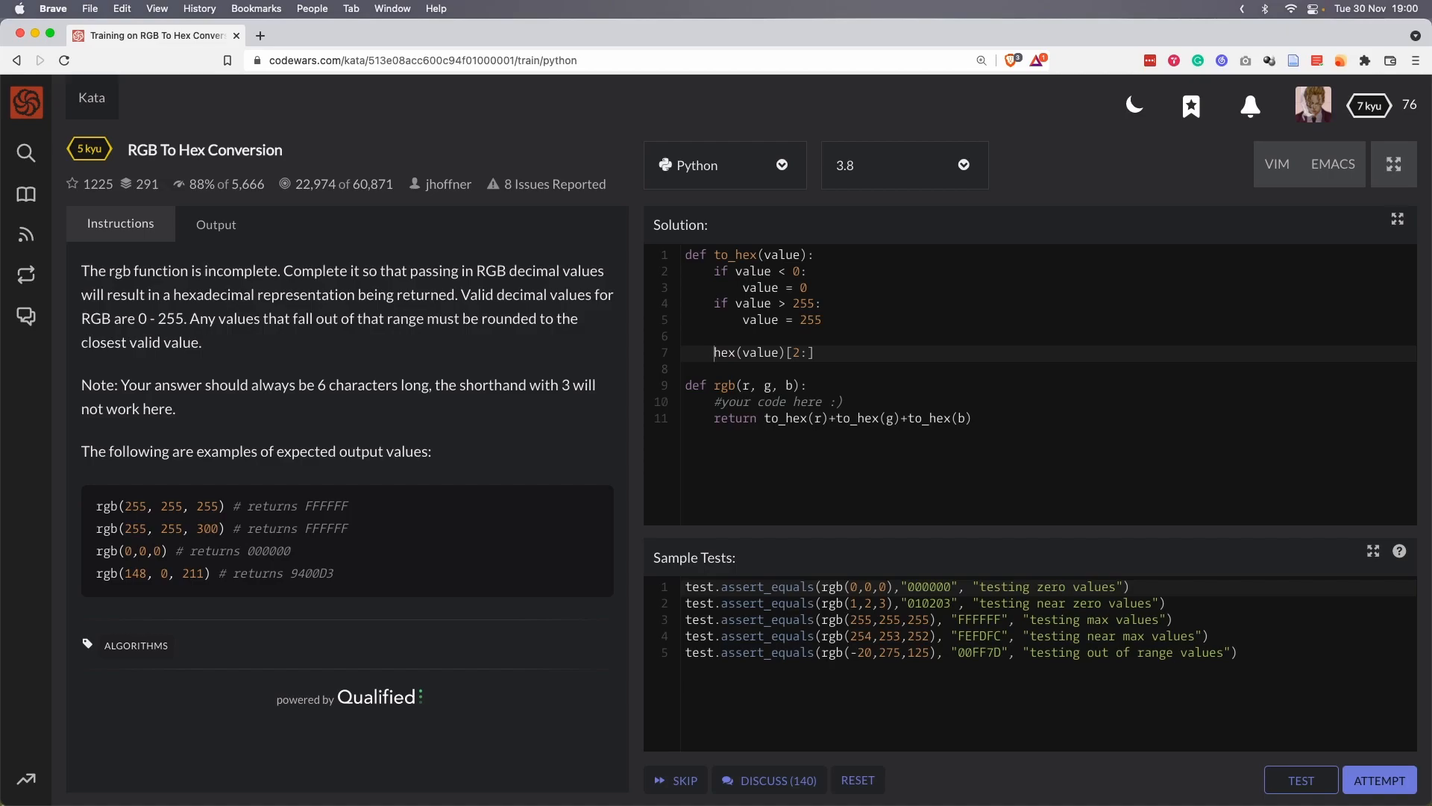
type(".")
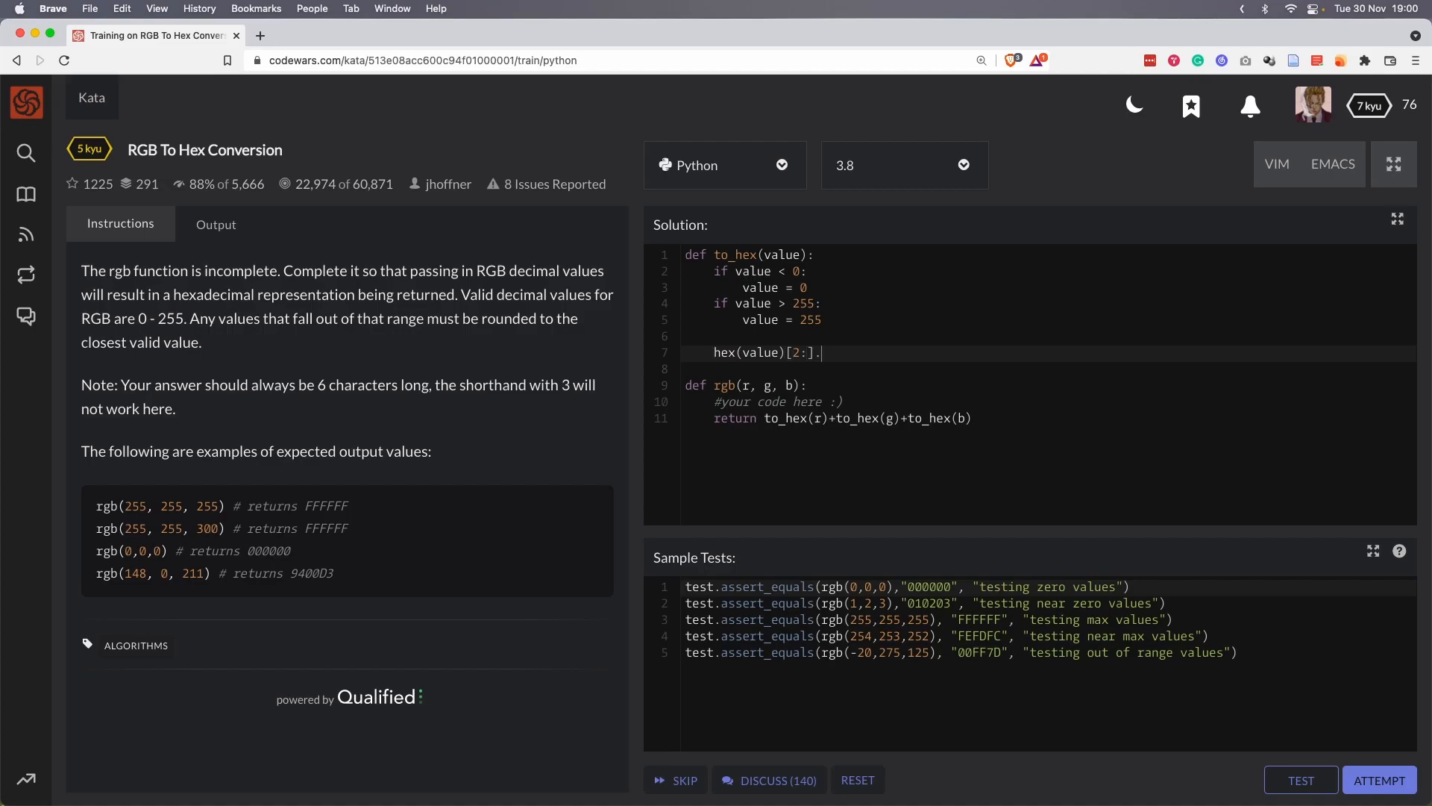
type("upper")
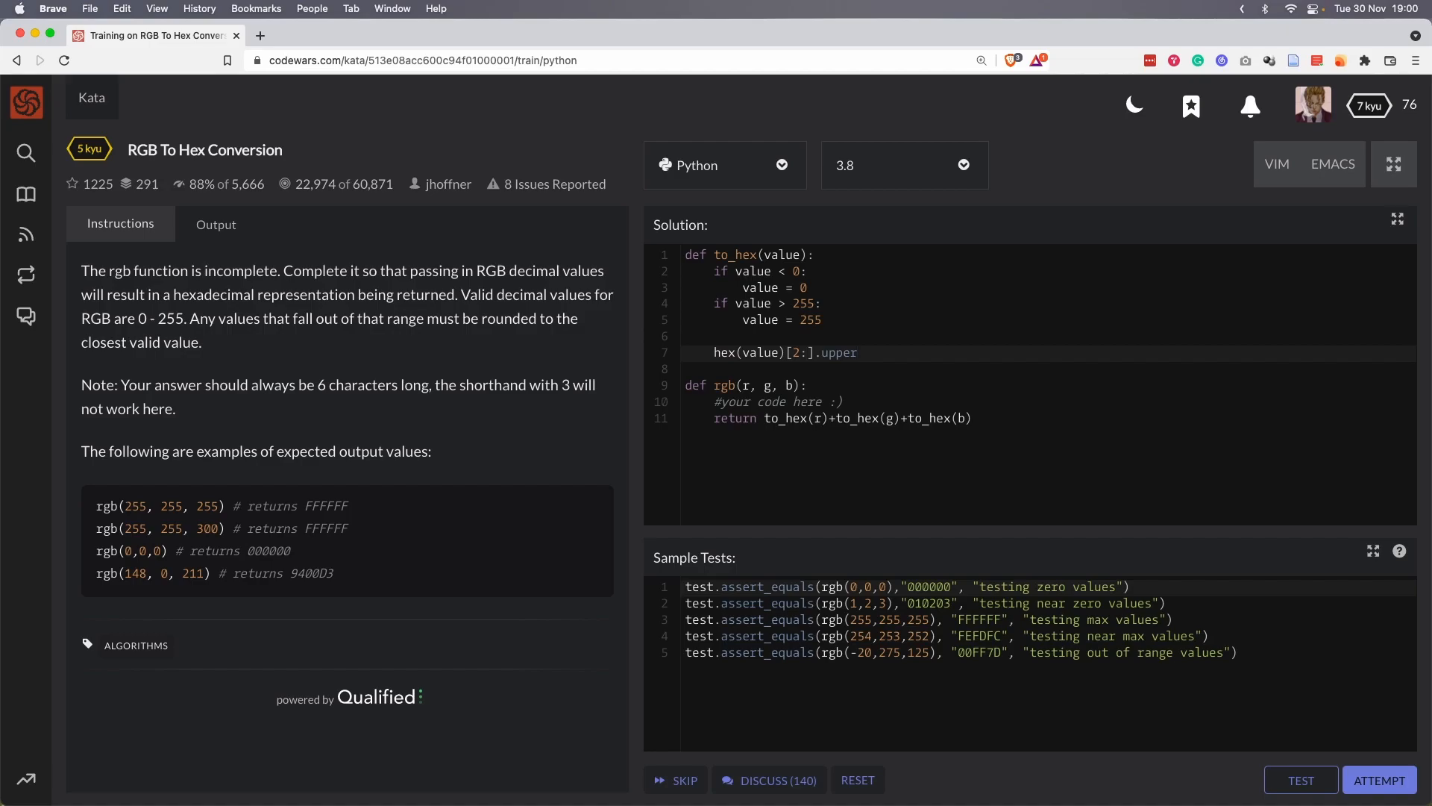
type("()")
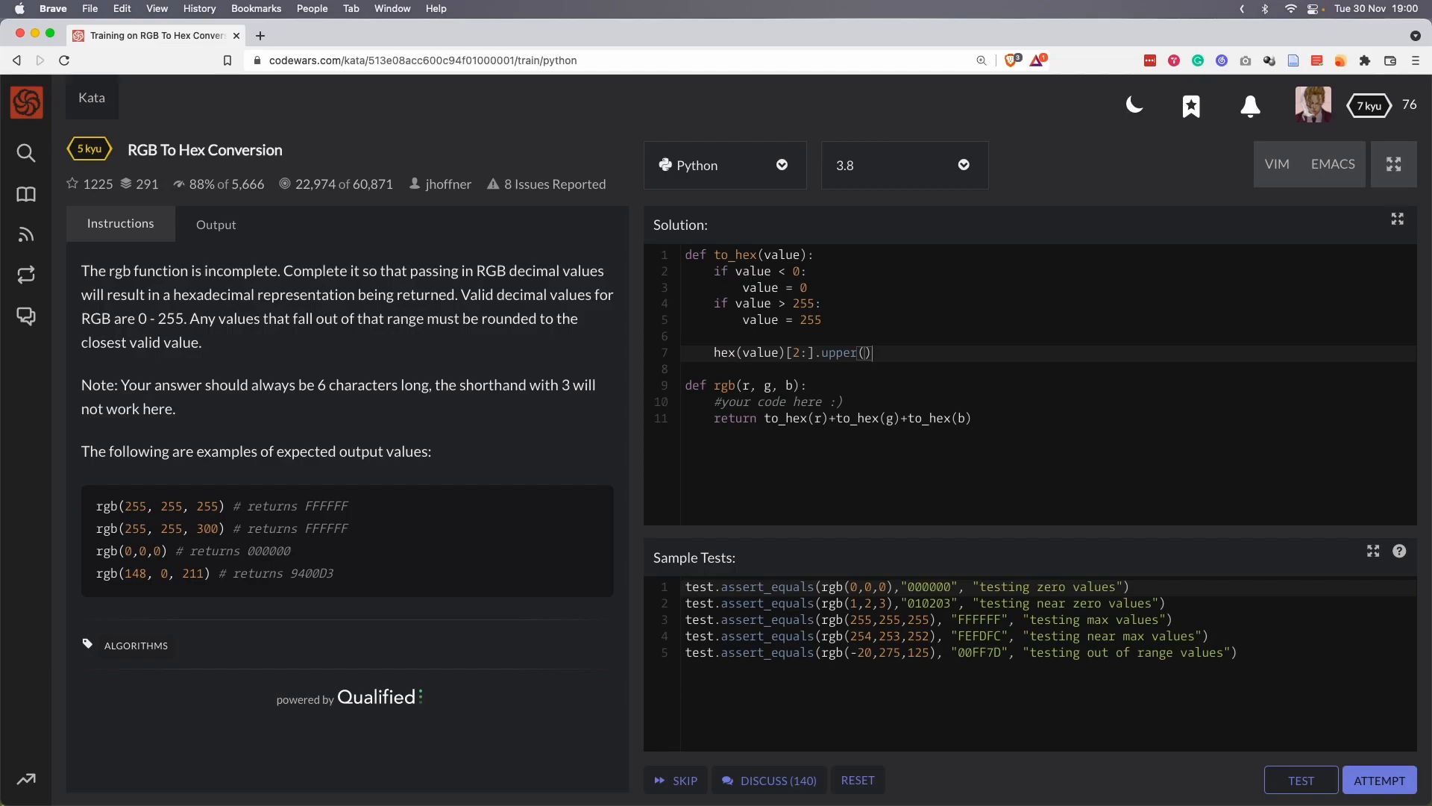
type(".rjust(")
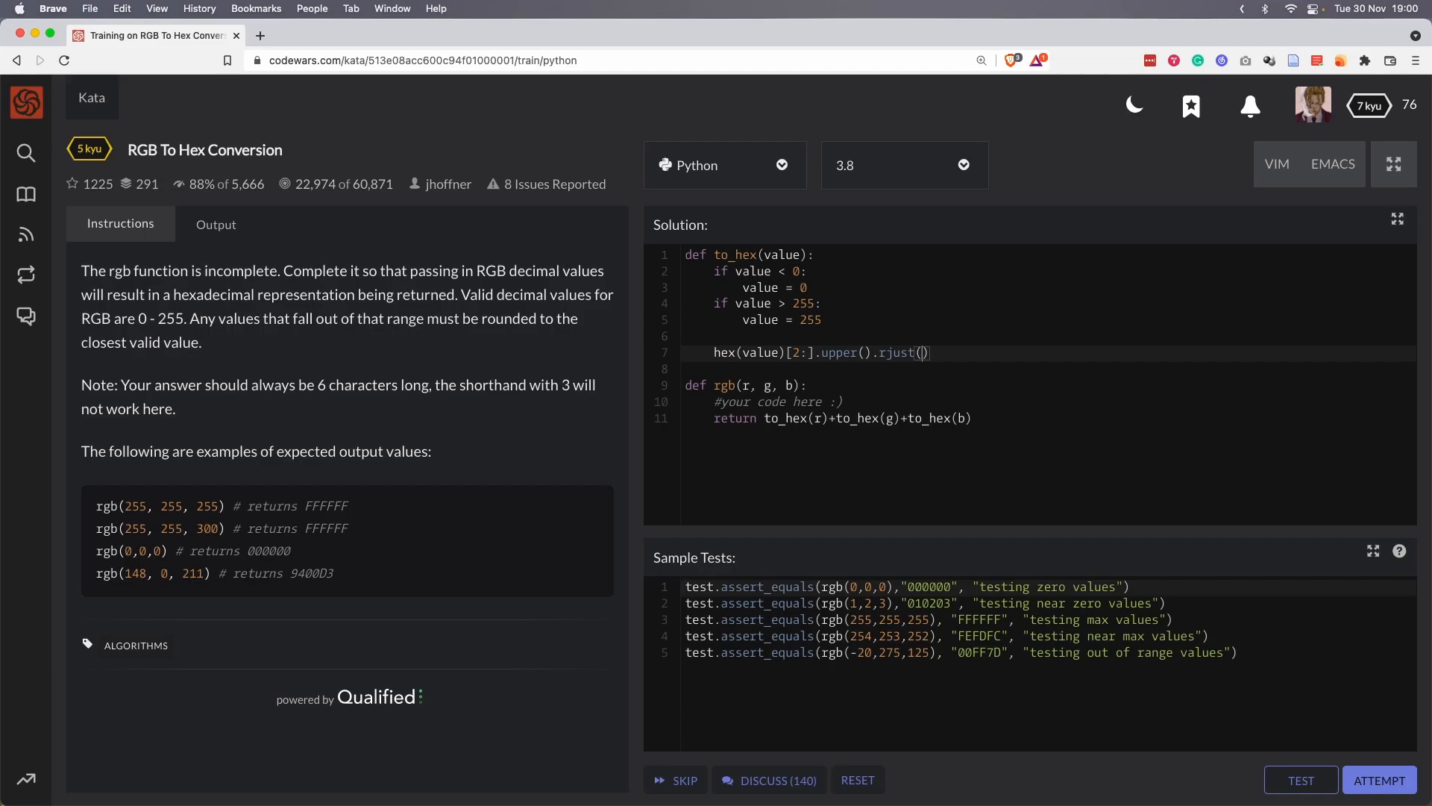
type("2")
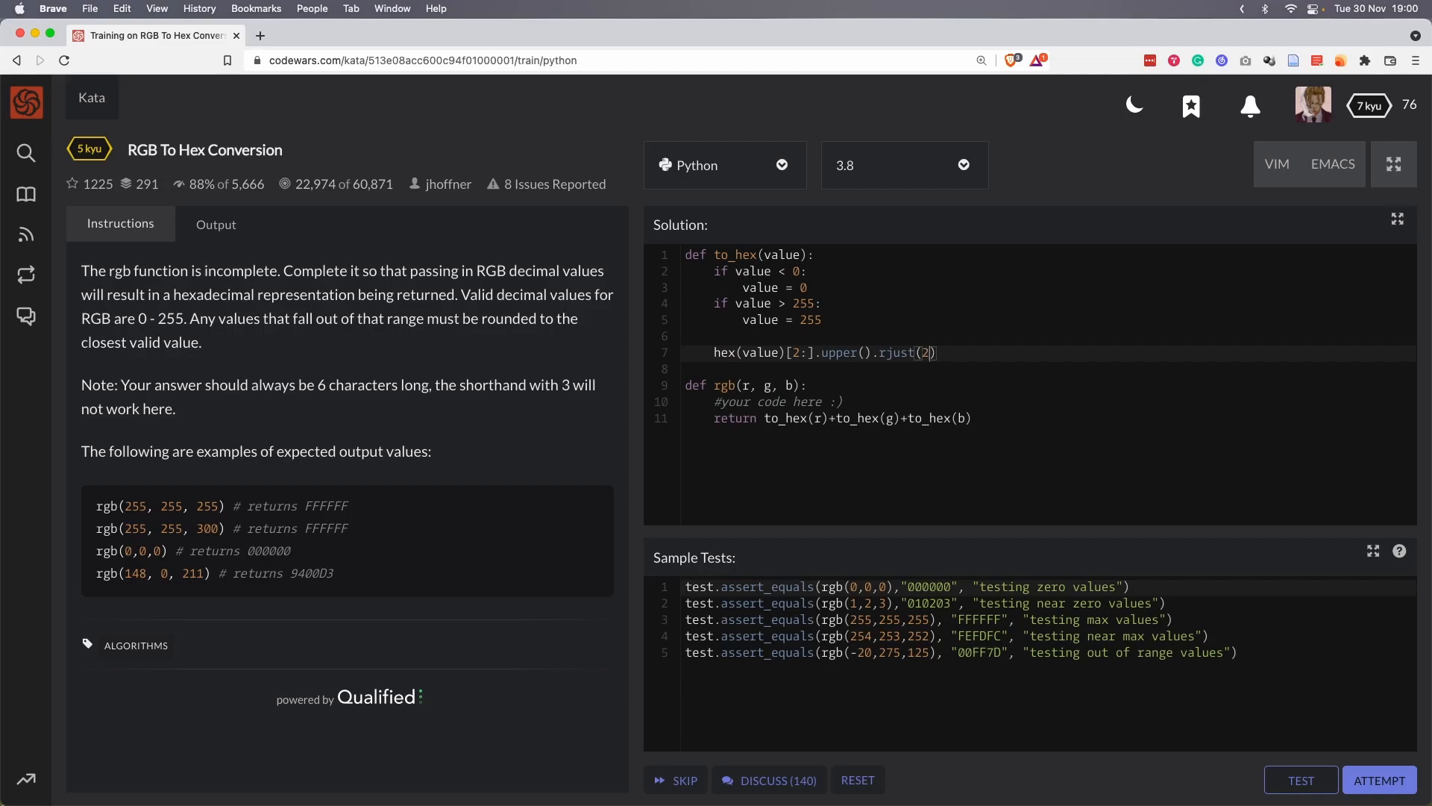
type("\", \"")
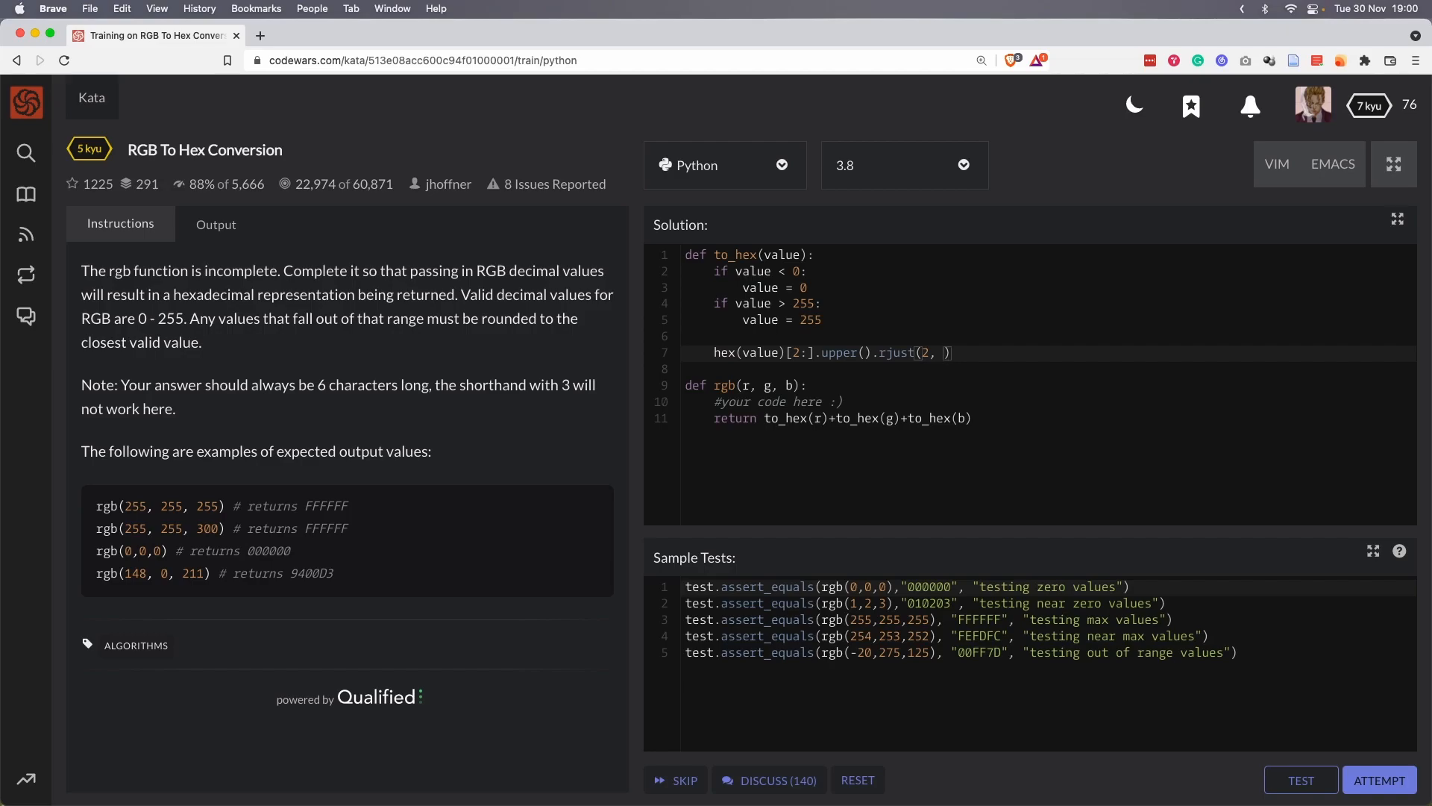
type("'")
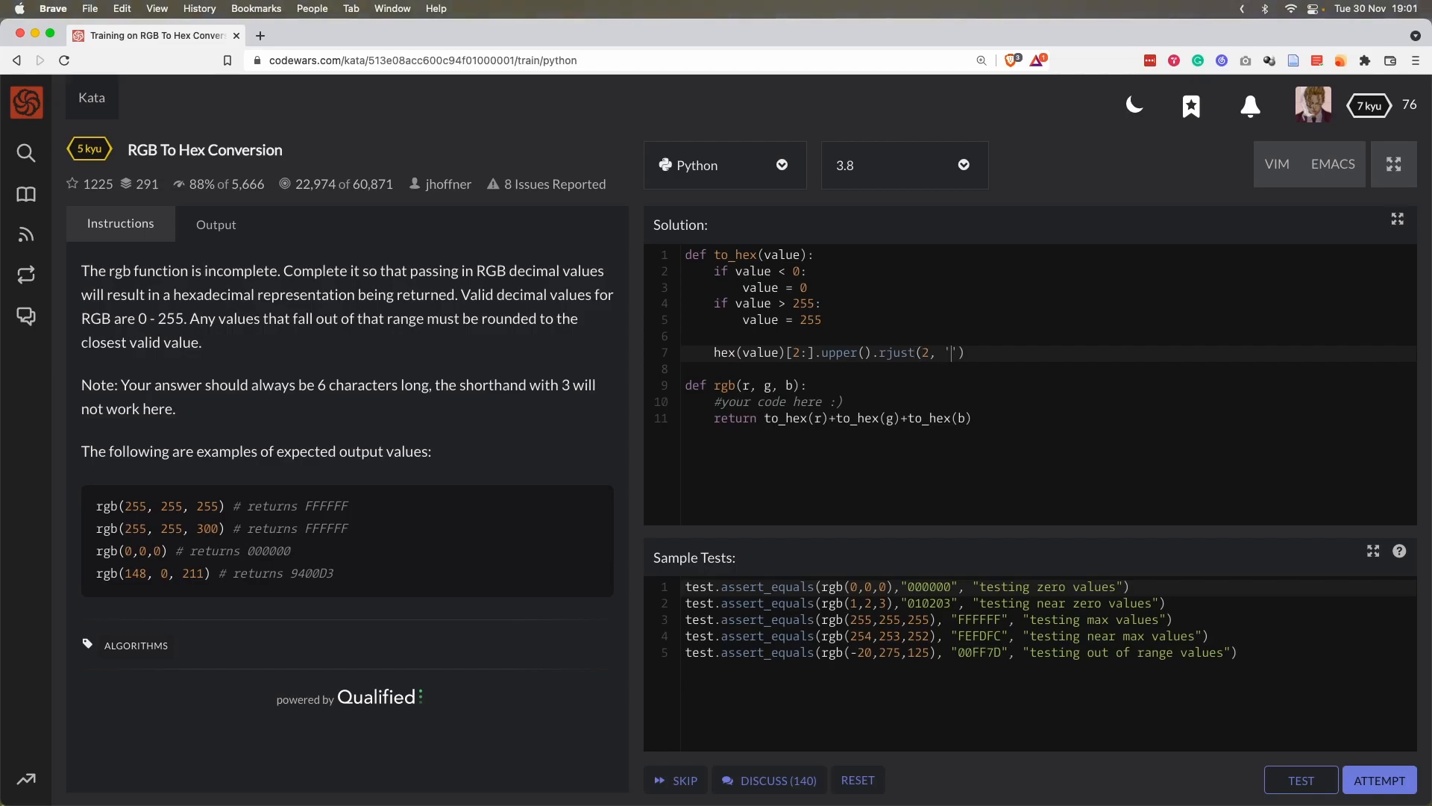
type("0")
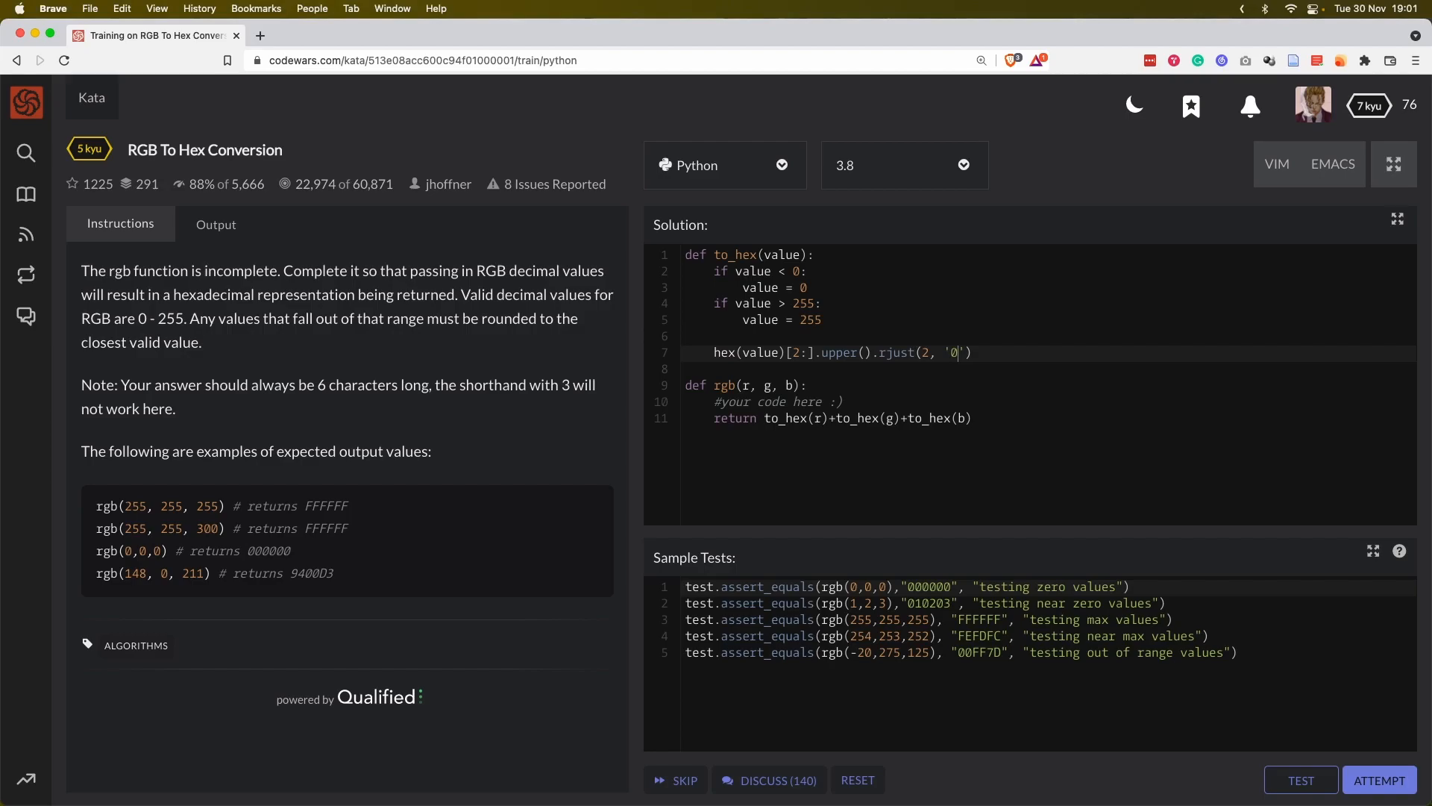
type("return")
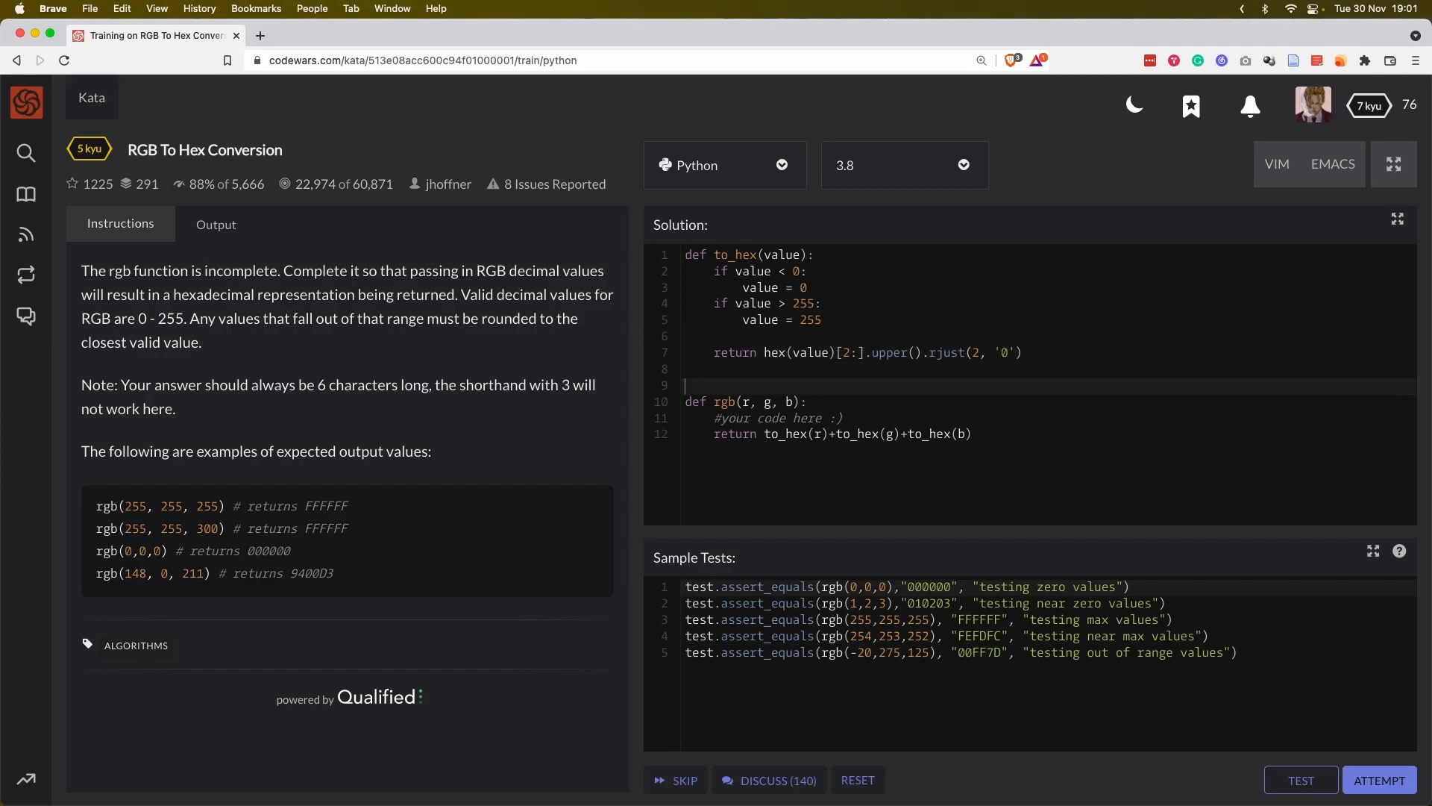
mouse_move(969, 471)
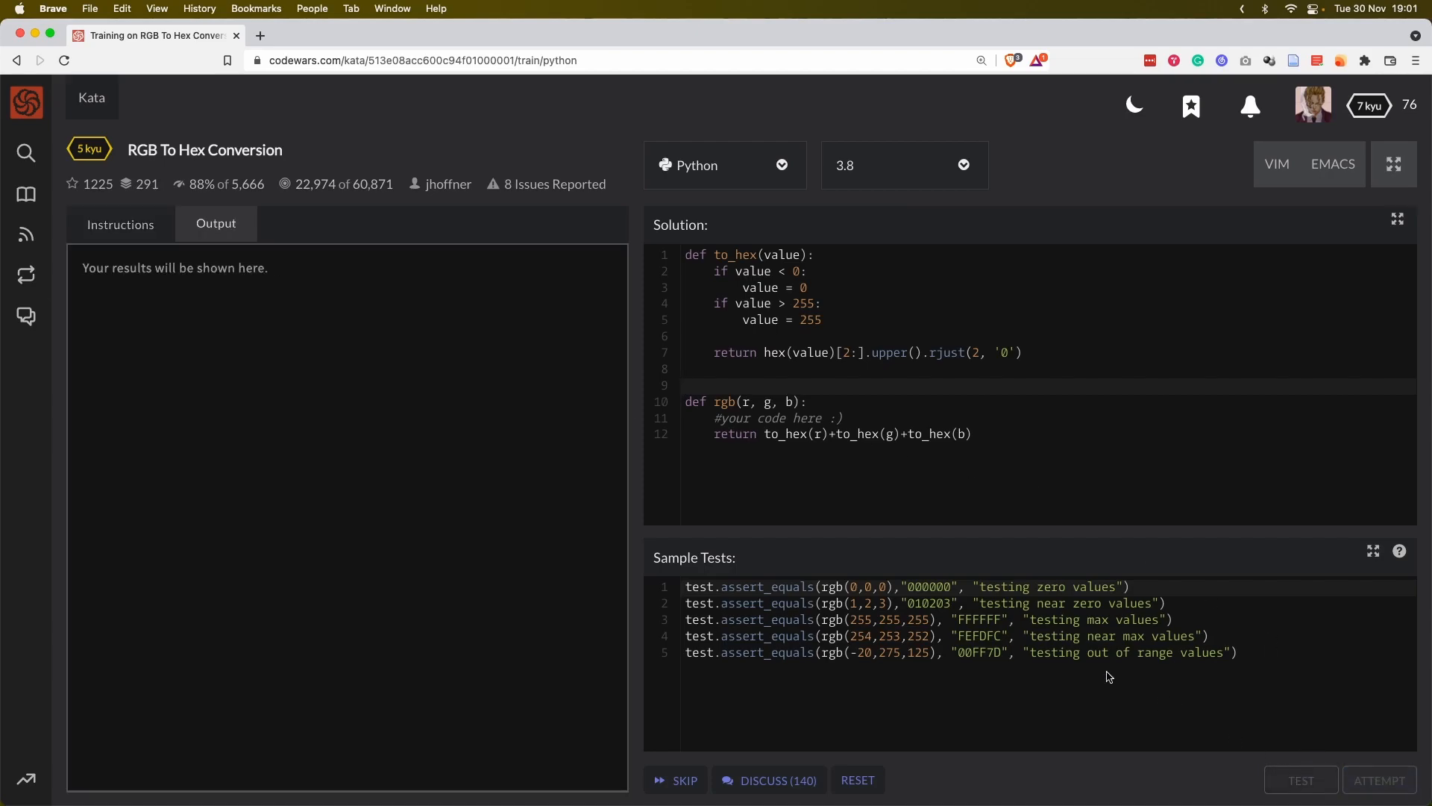
Run the five sample tests, then attempt the full suite, passing all 10
left_click(1301, 780)
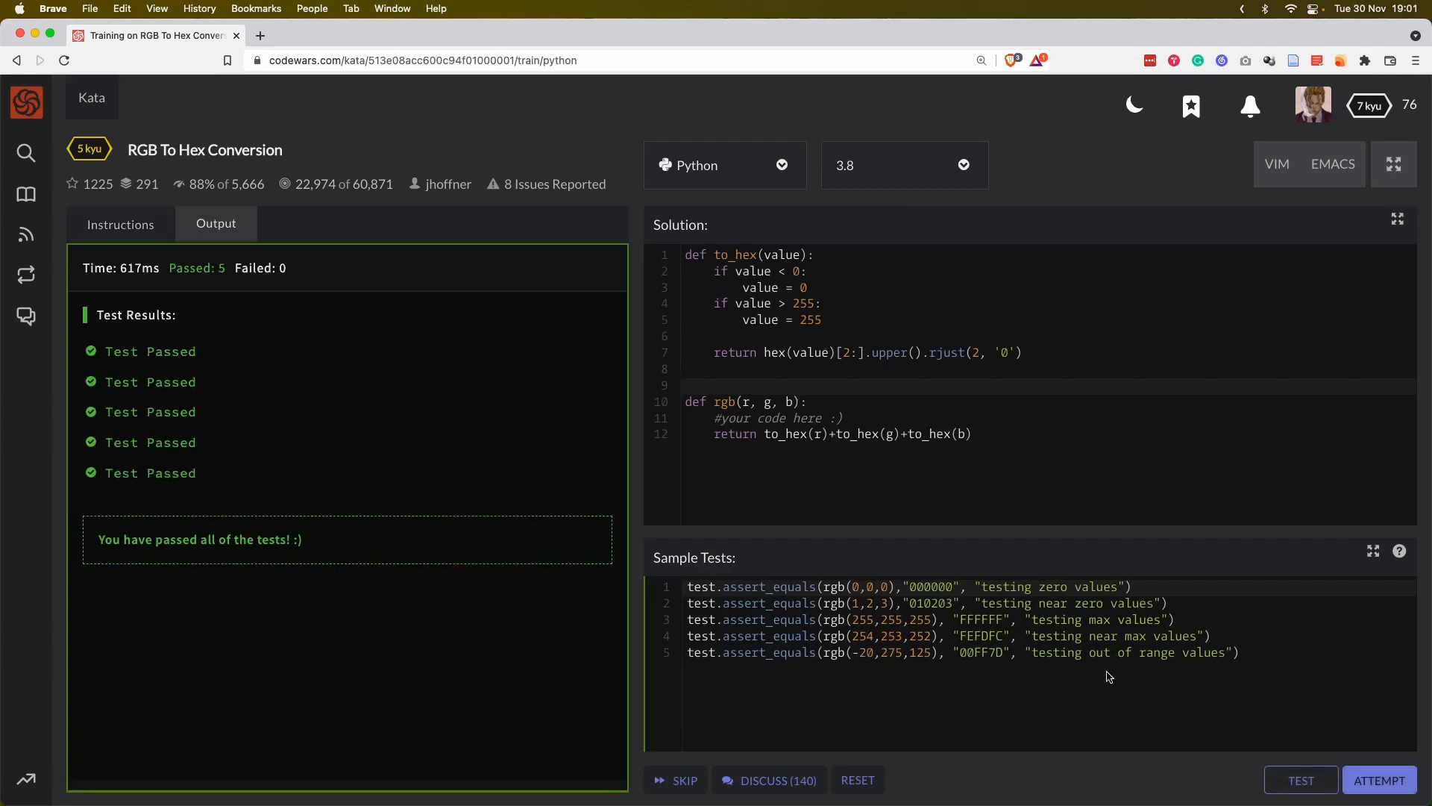
mouse_move(1161, 674)
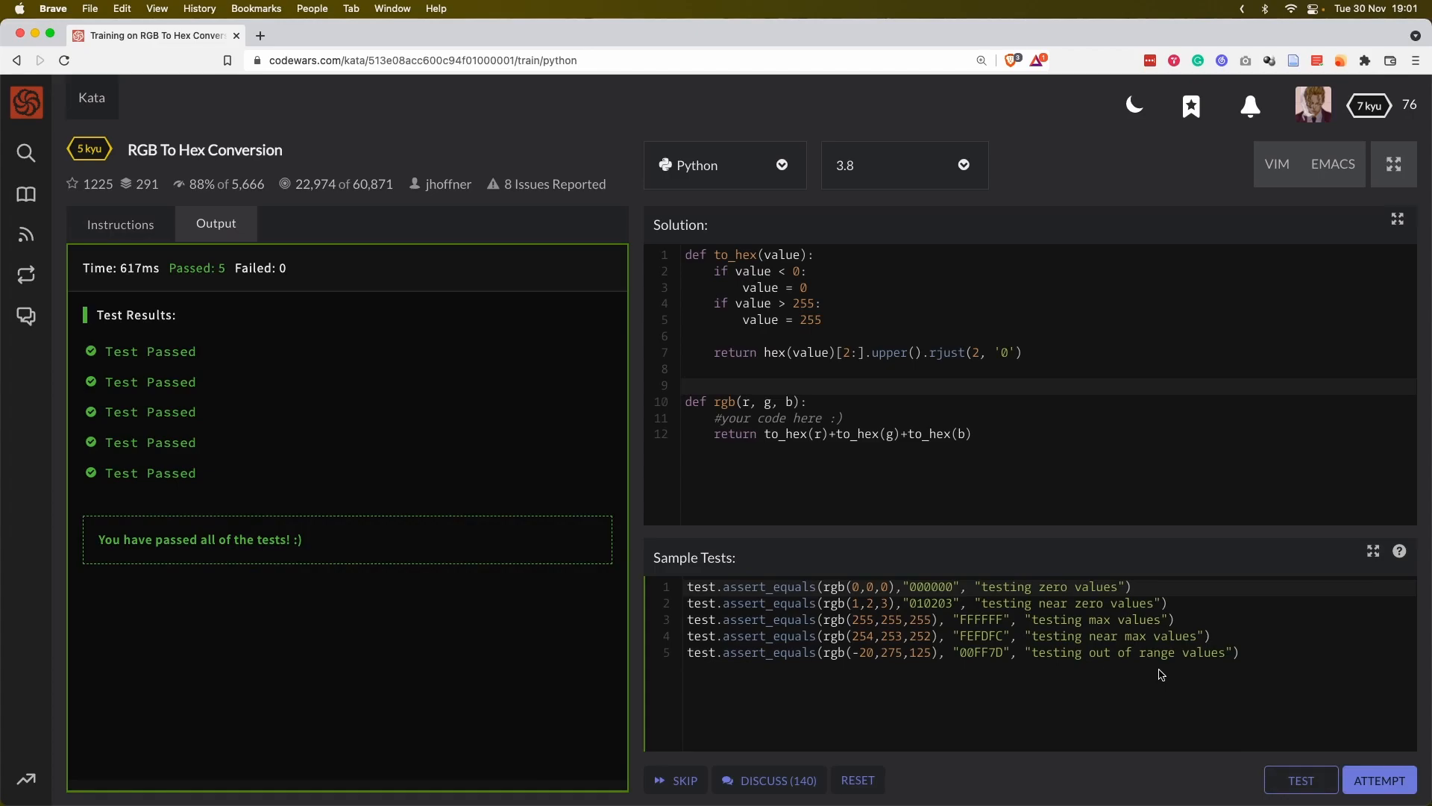
left_click(1379, 779)
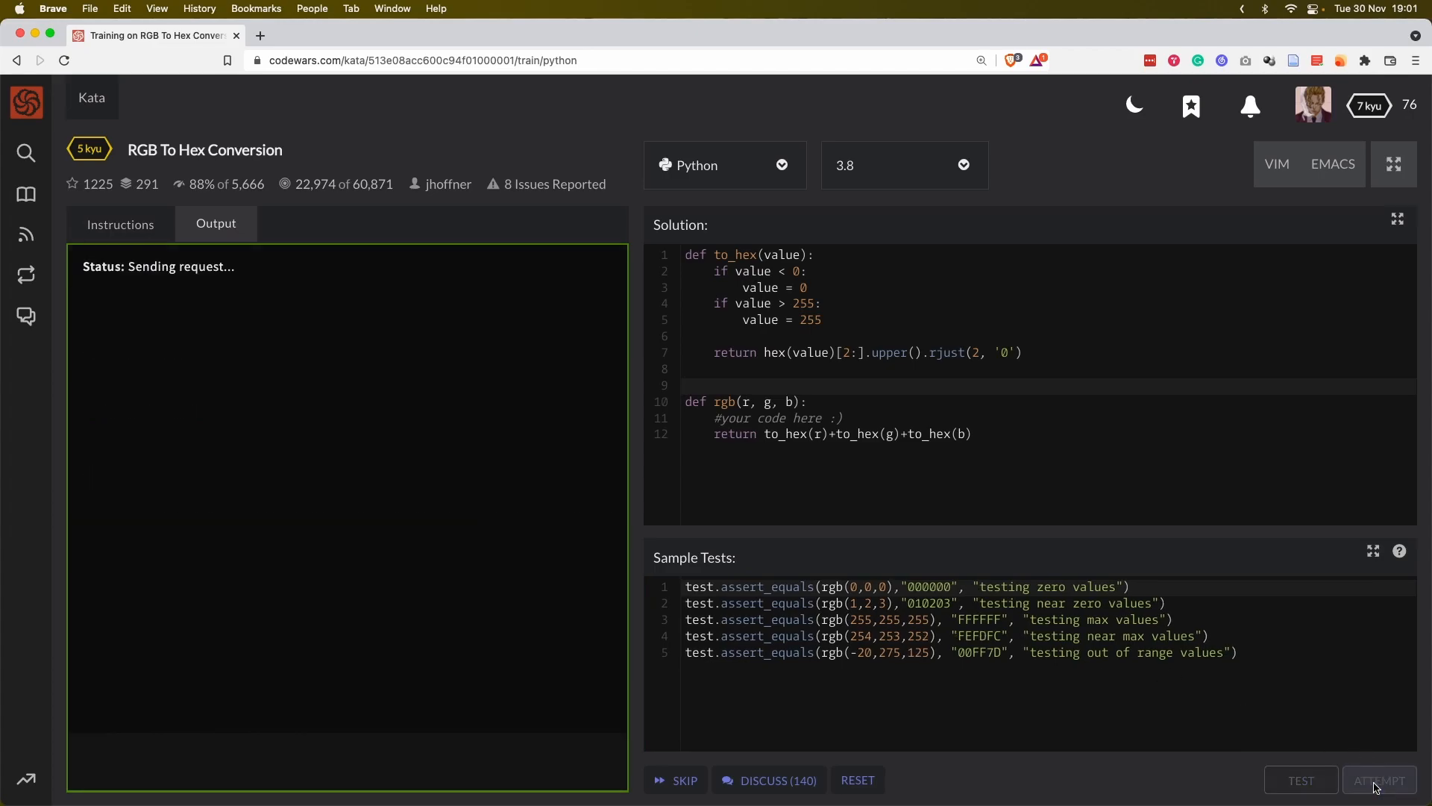
left_click(1379, 779)
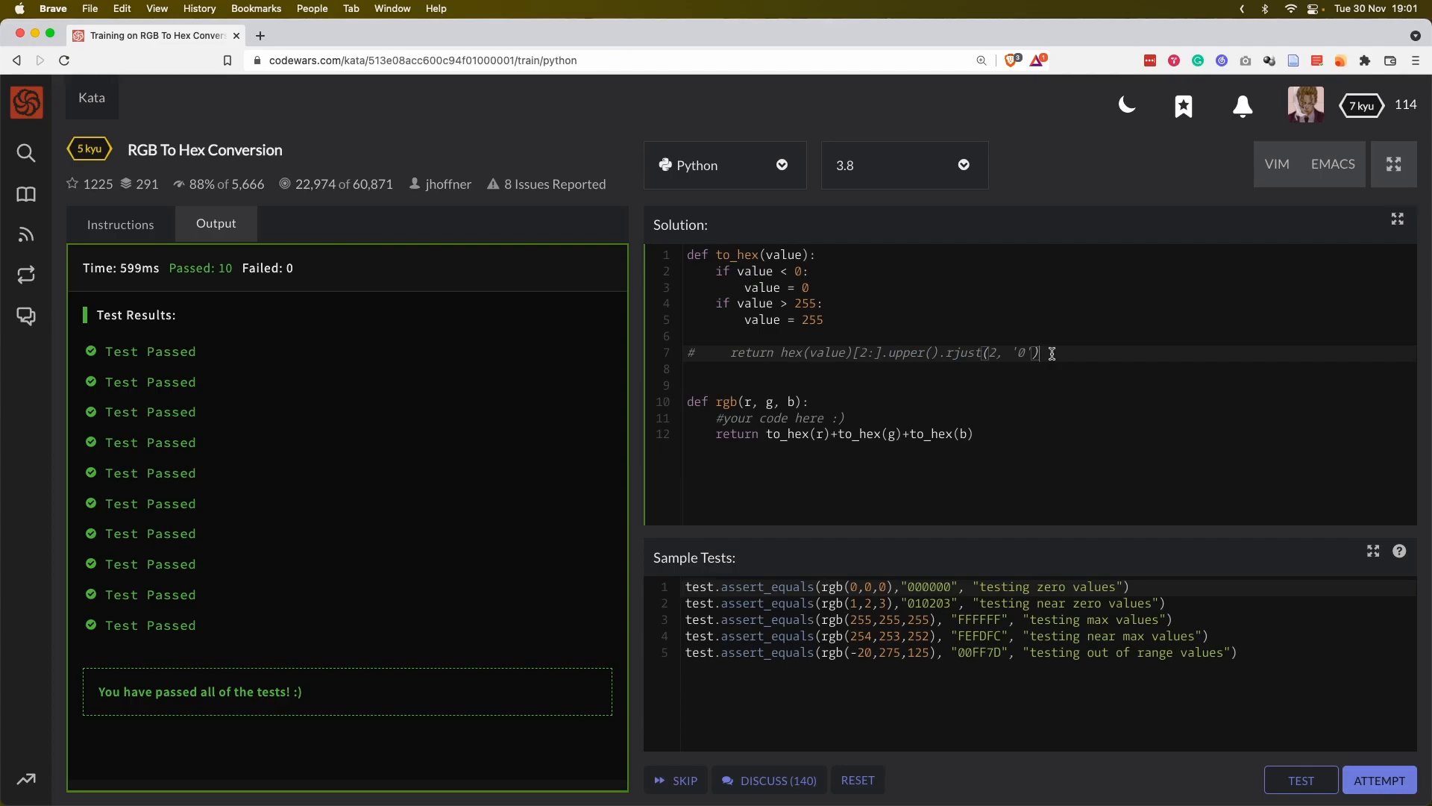
Comment out the rjust return and add return '{:0>2}'.format(hex(value)[2:].upper())
type("re")
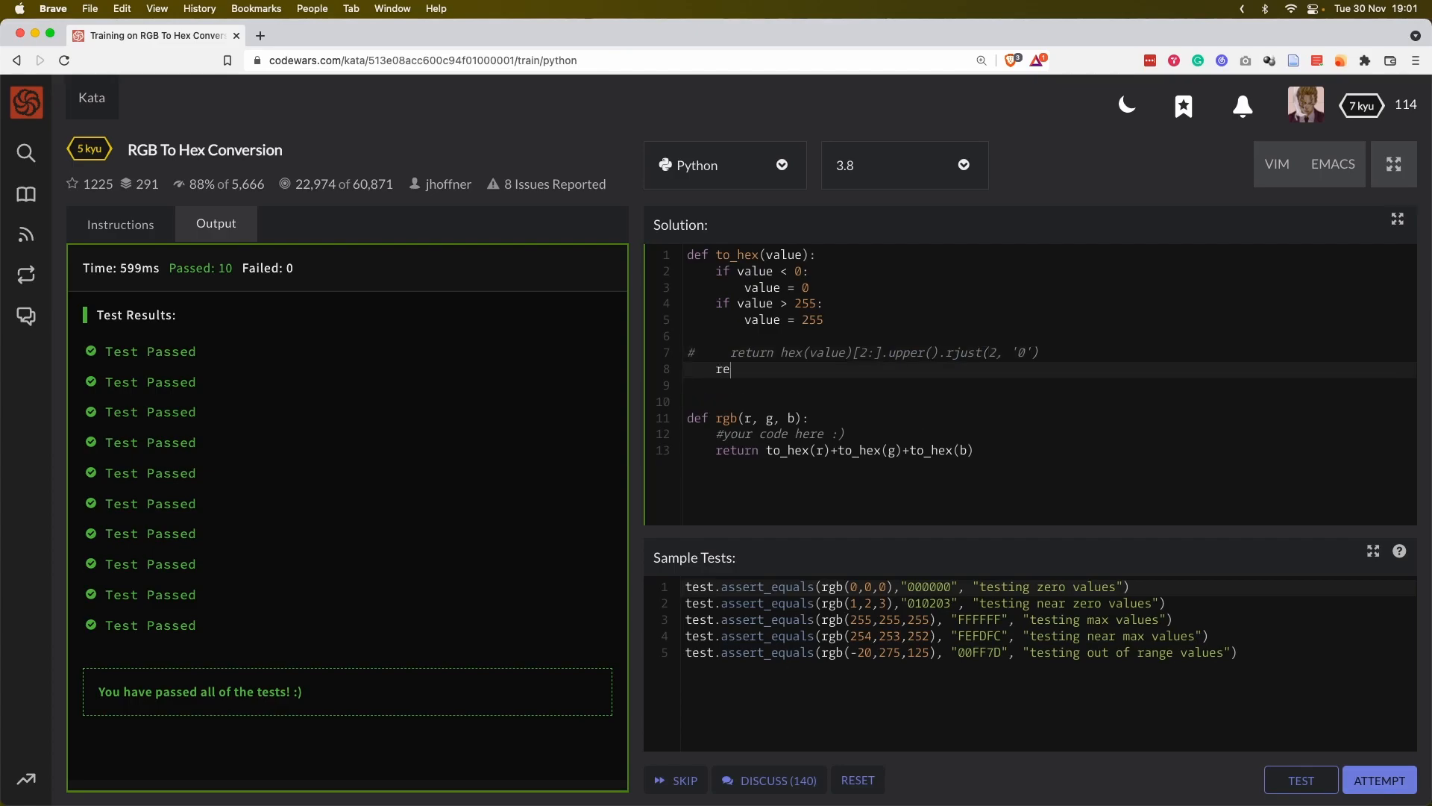
type("ut")
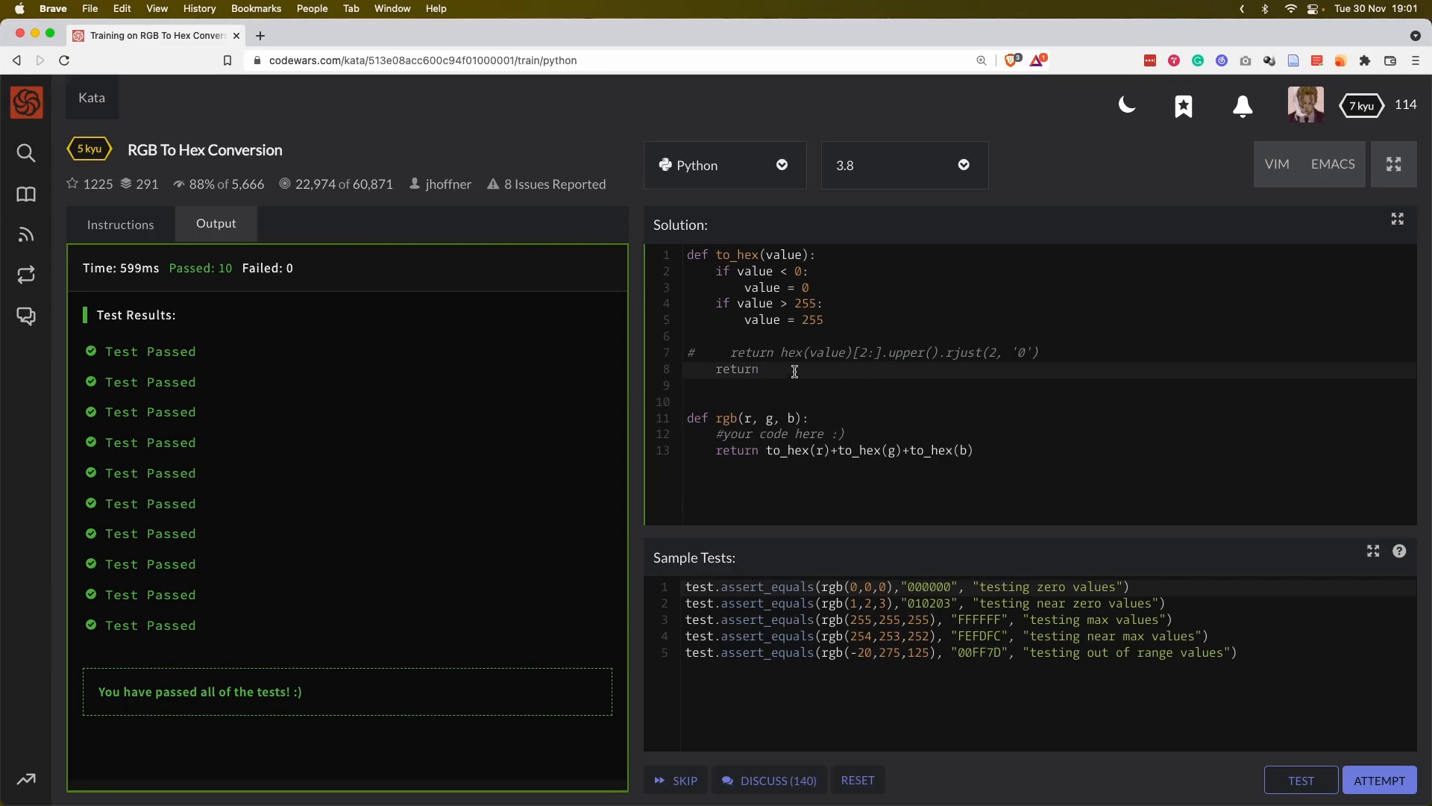
left_click_drag(781, 351, 941, 351)
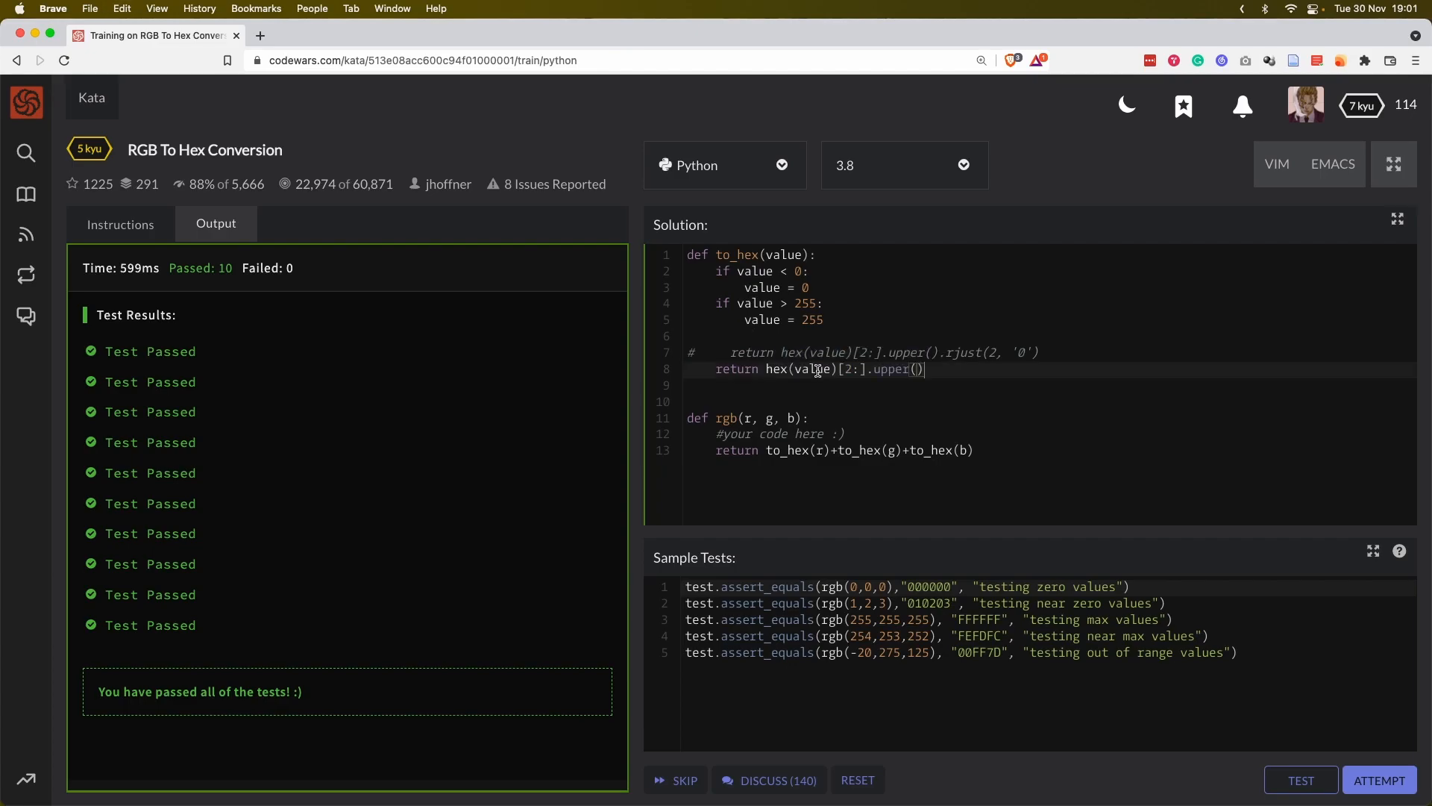
mouse_move(766, 369)
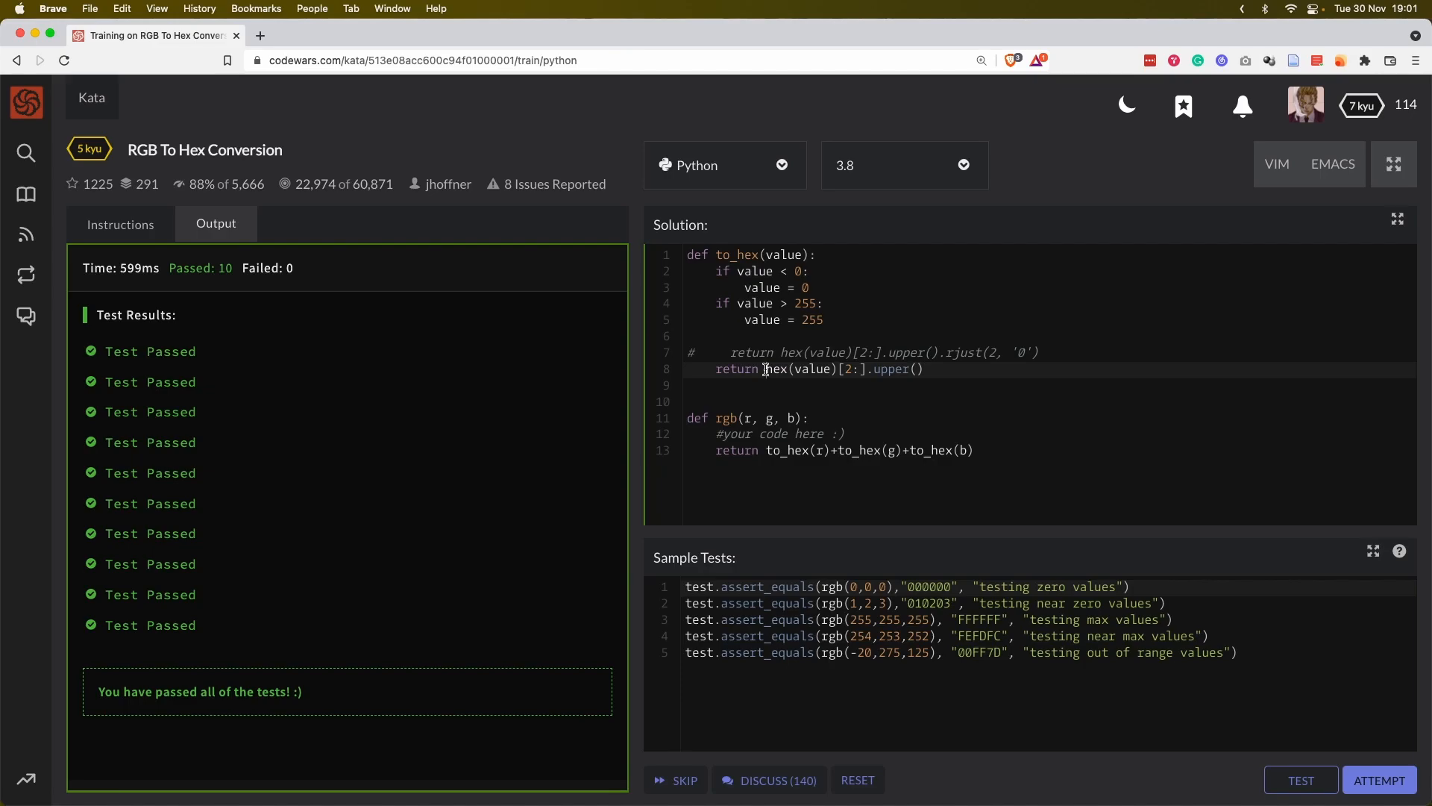
type("''")
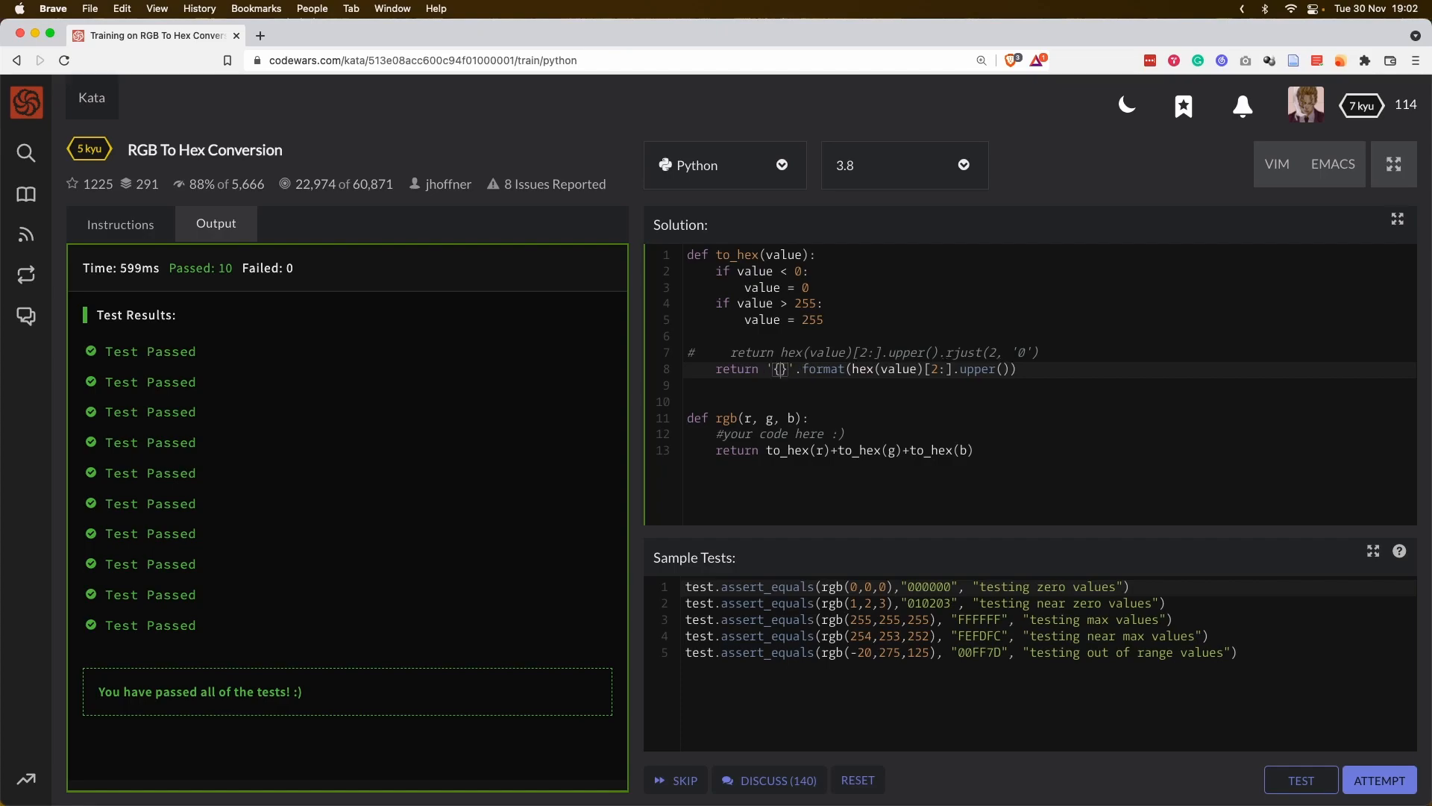
type(":")
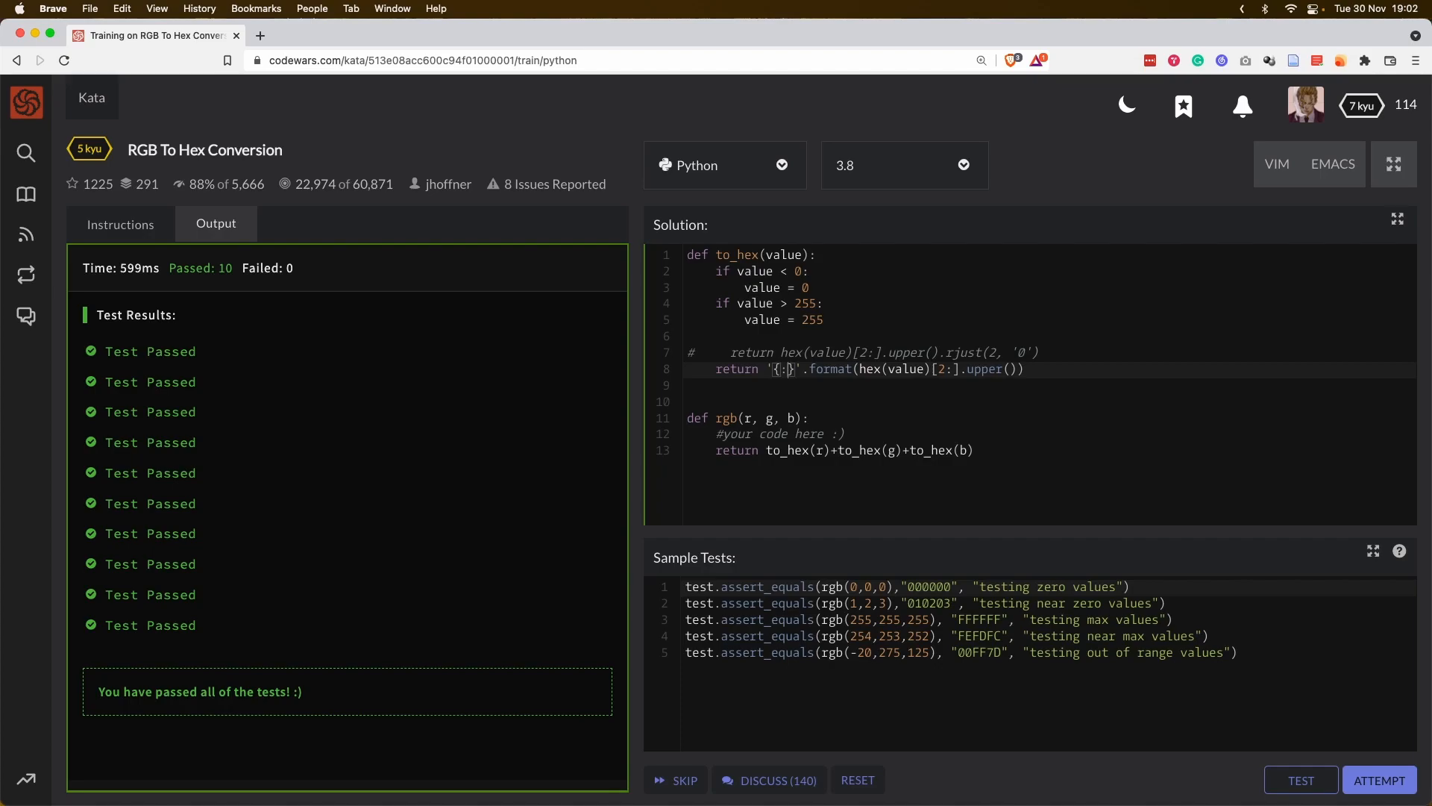
type(">")
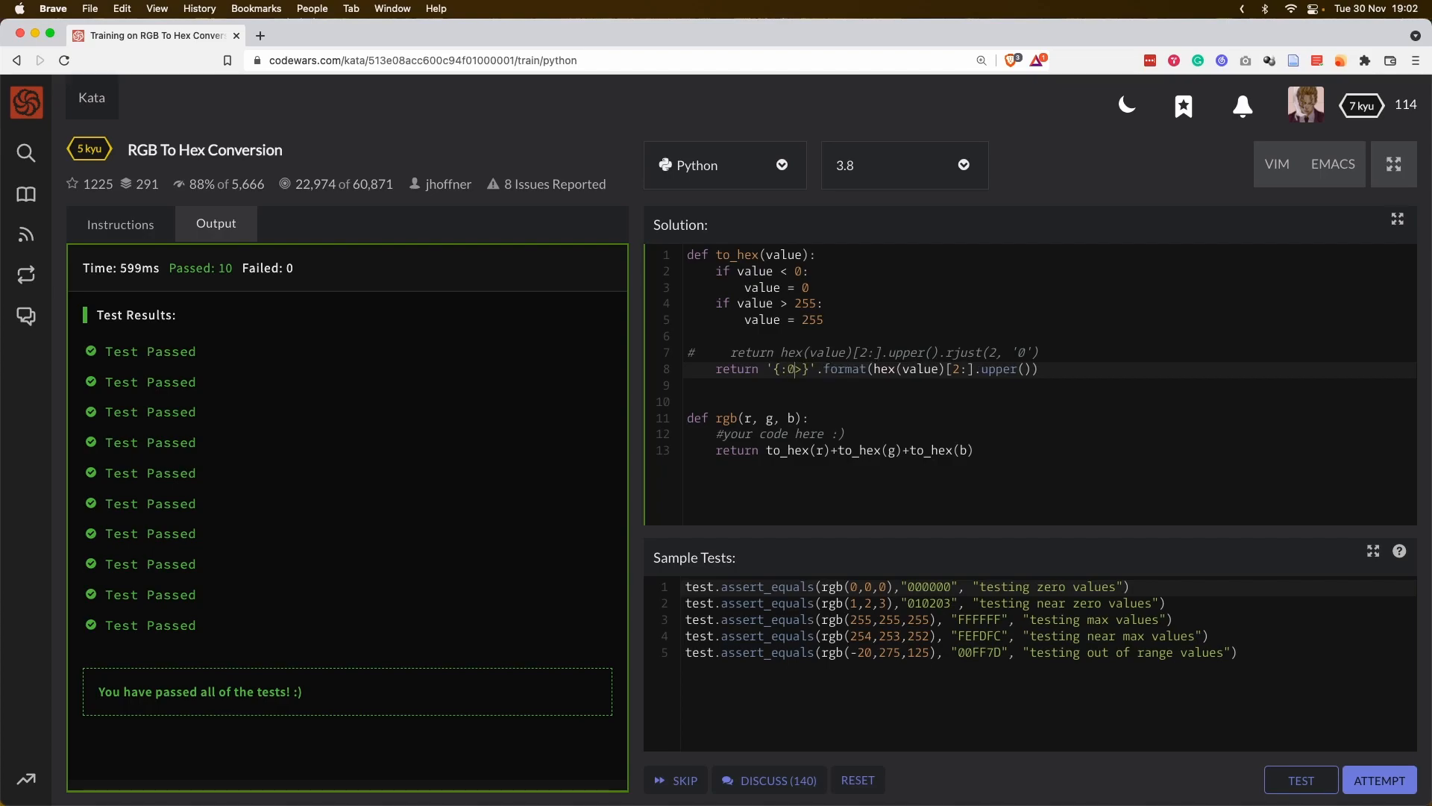
type("2")
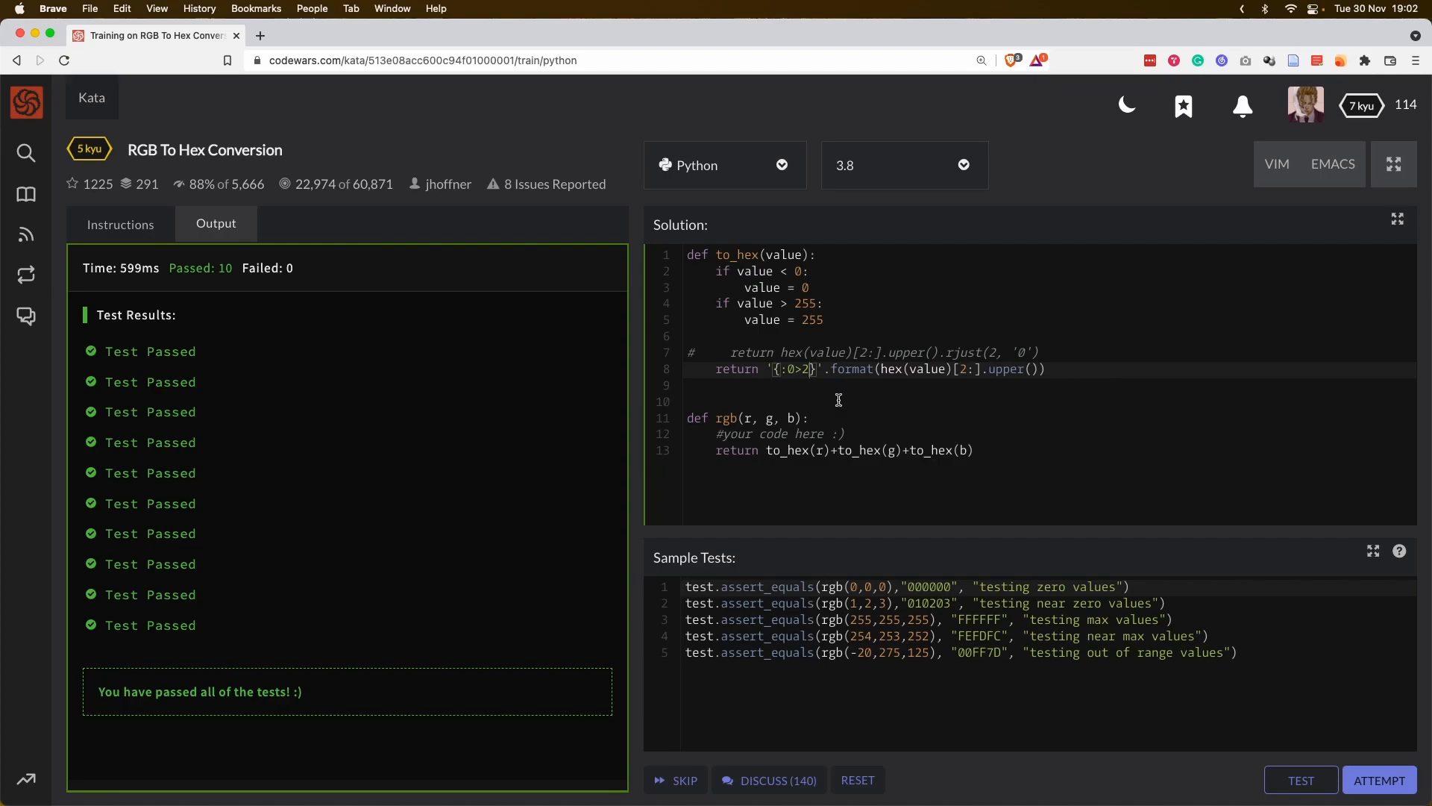
mouse_move(1097, 519)
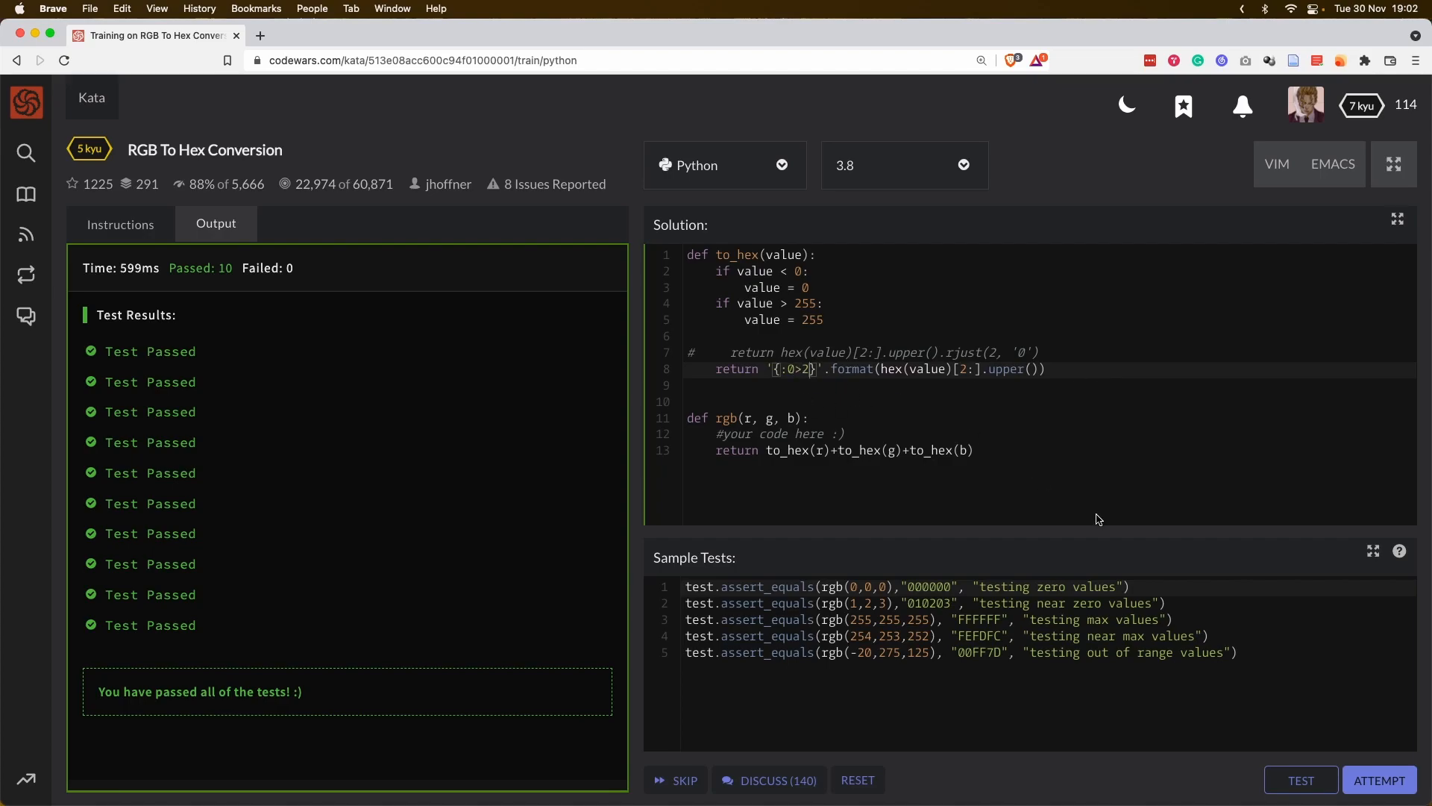
Attempt the formatting version, pass all ten tests, and submit it
left_click(1300, 780)
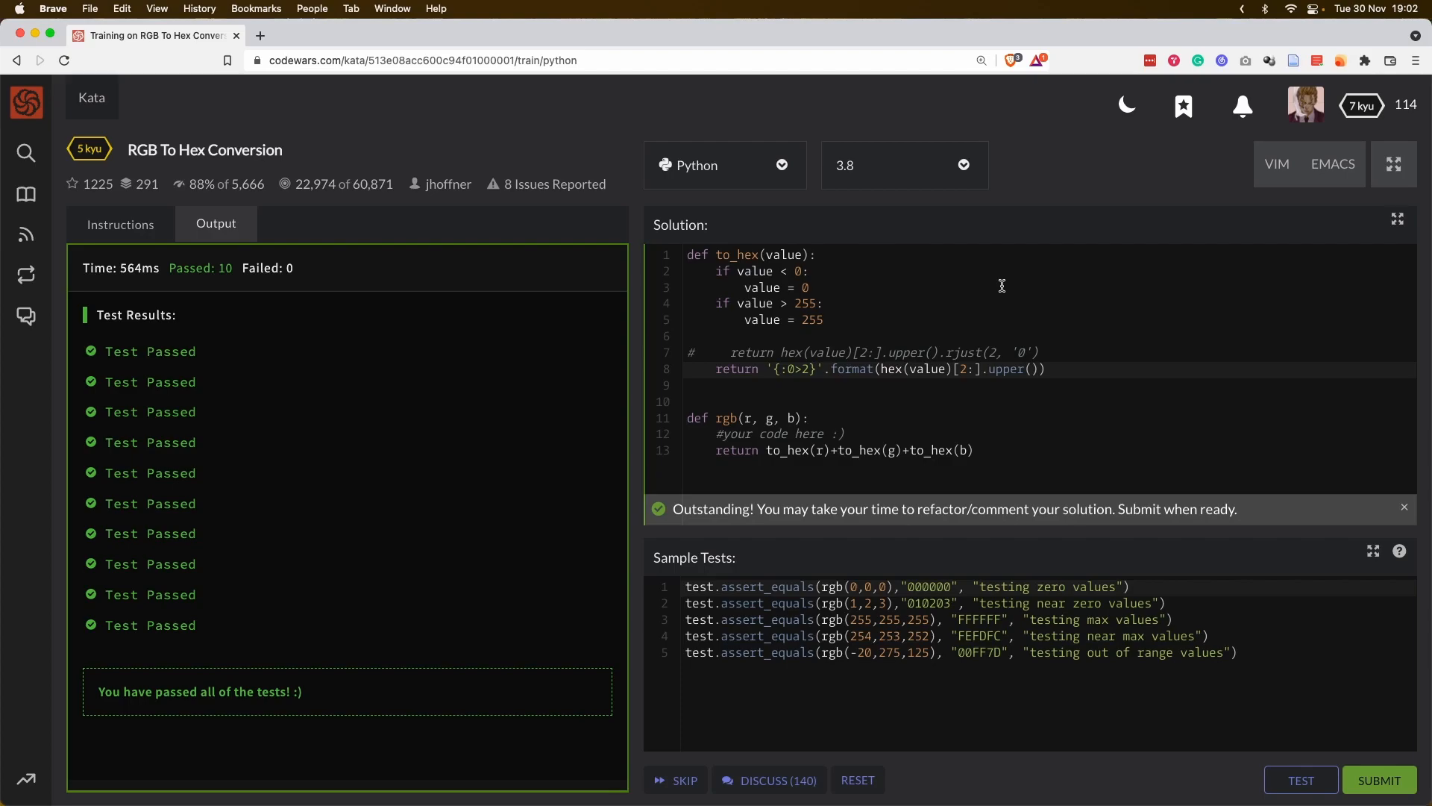
left_click(1379, 779)
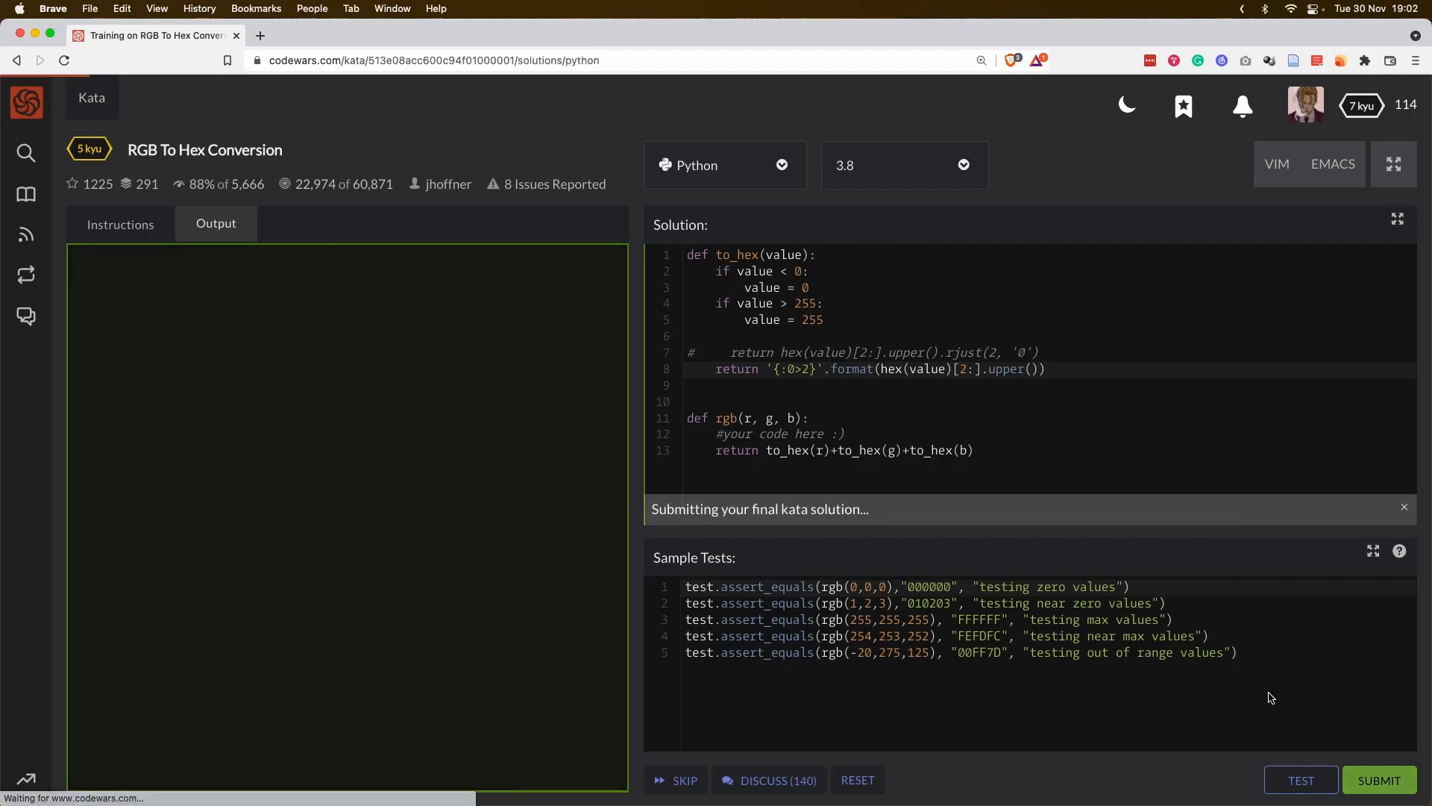
left_click(1379, 780)
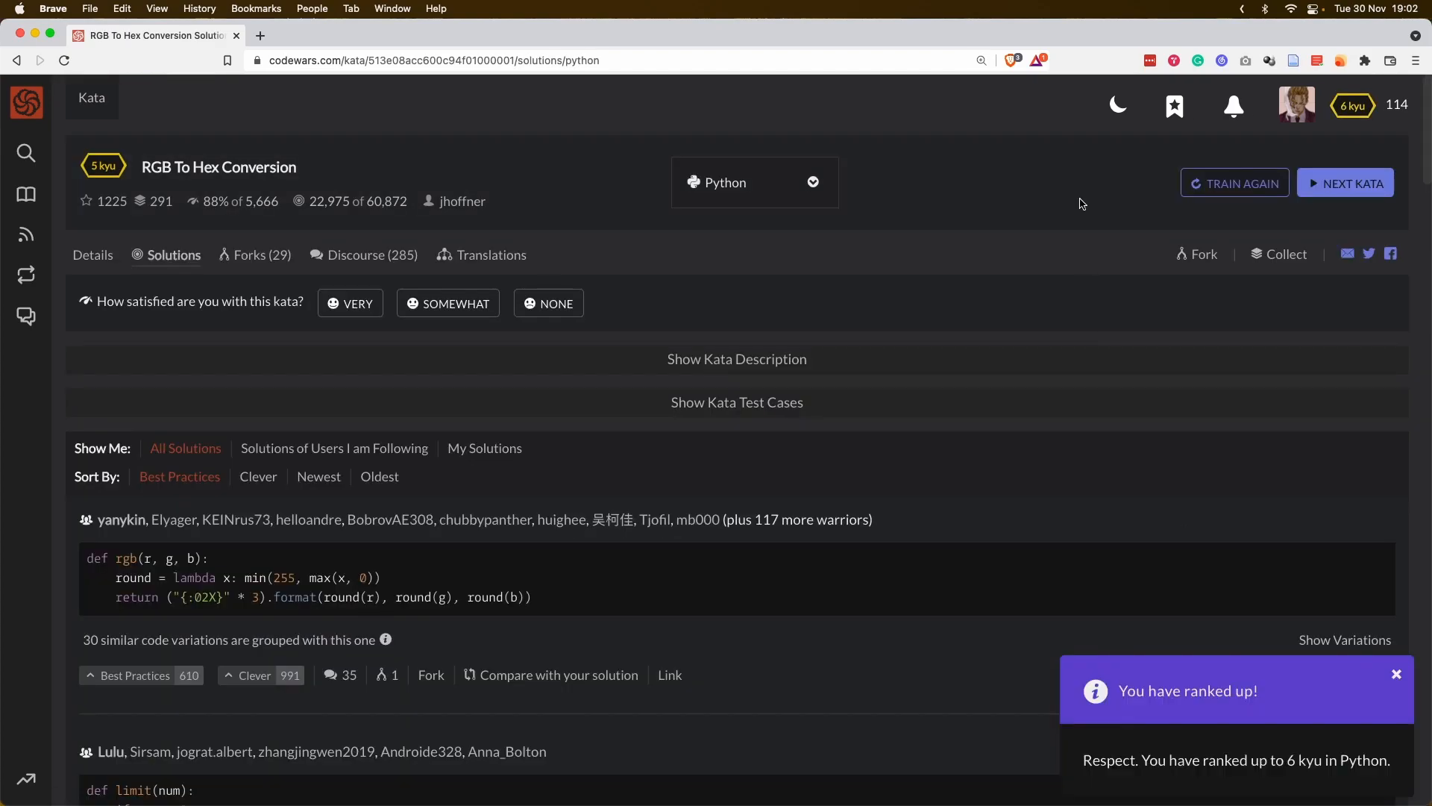